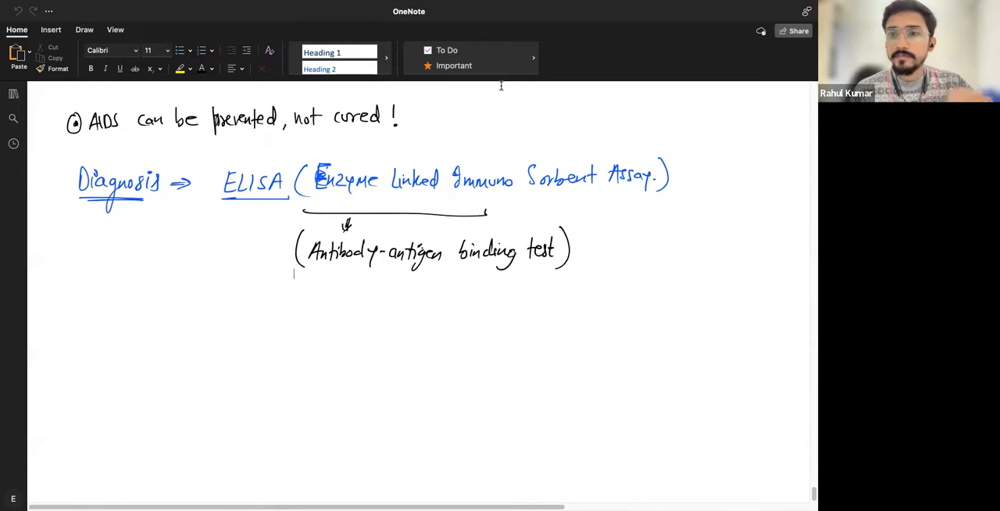
pyautogui.moveTo(721, 41)
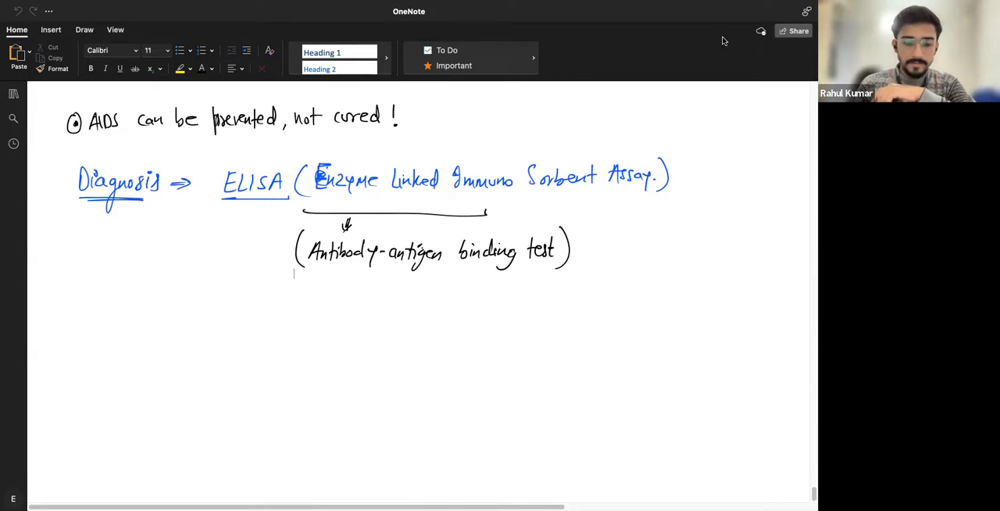
pyautogui.moveTo(740, 24)
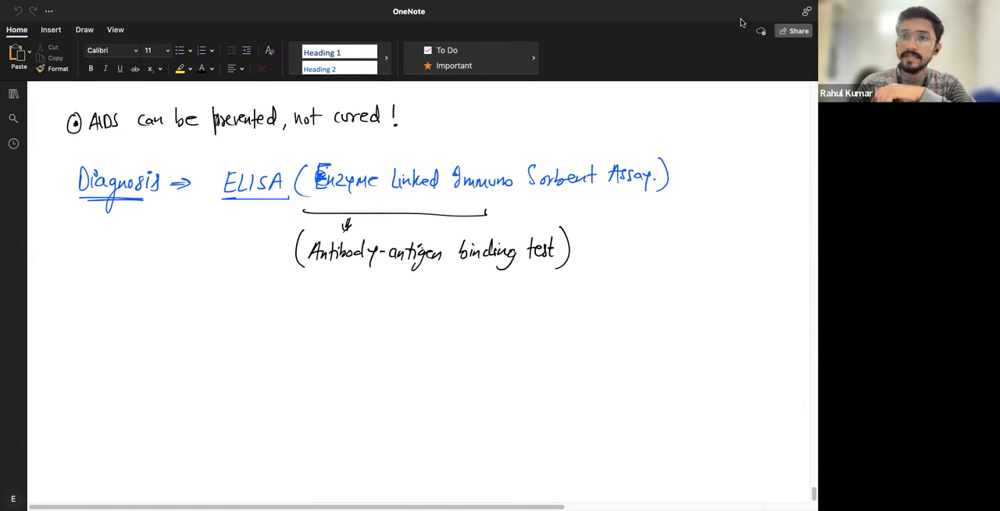
pyautogui.moveTo(753, 22)
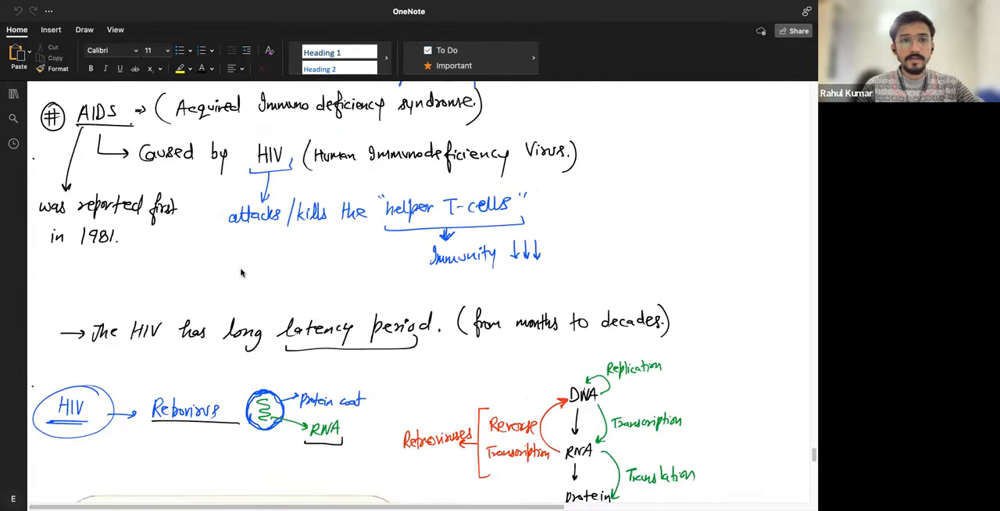
pyautogui.scroll(-3)
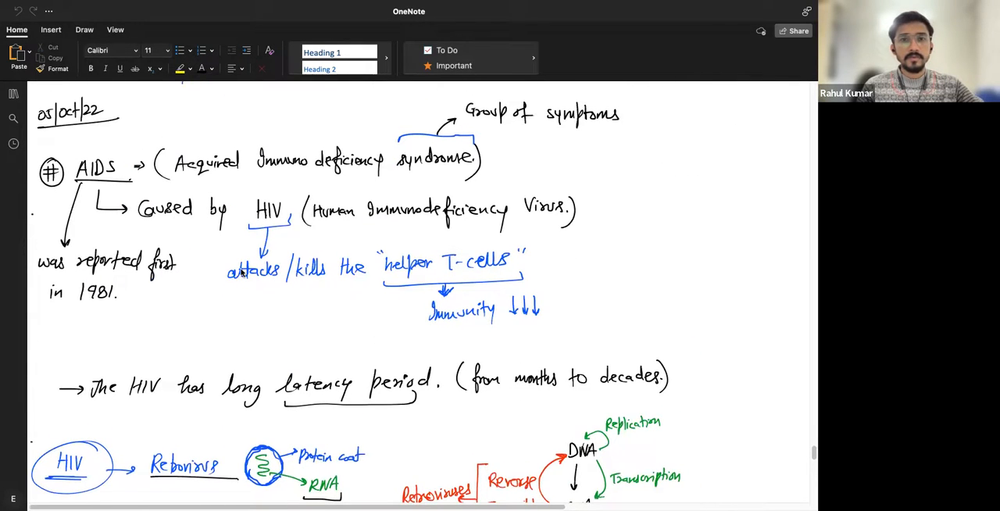
pyautogui.scroll(-3)
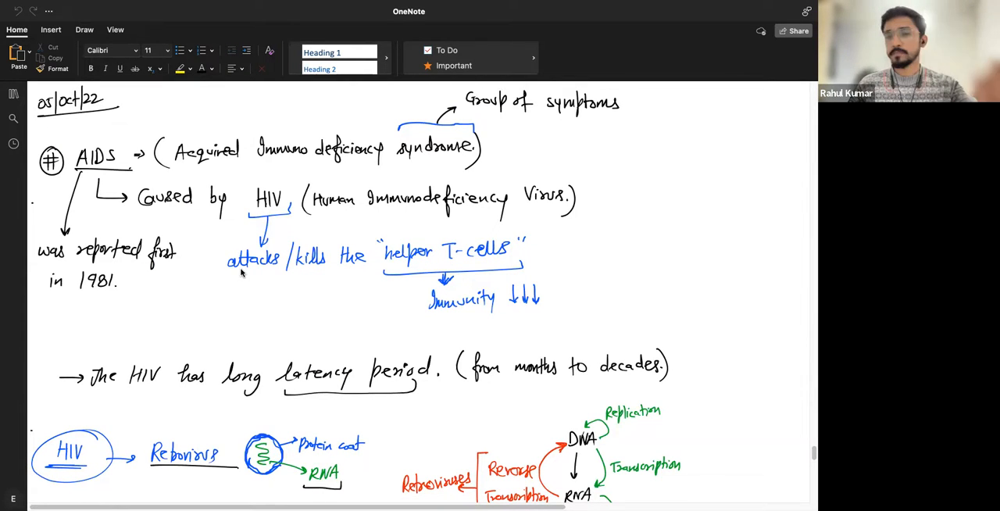
pyautogui.moveTo(778, 250)
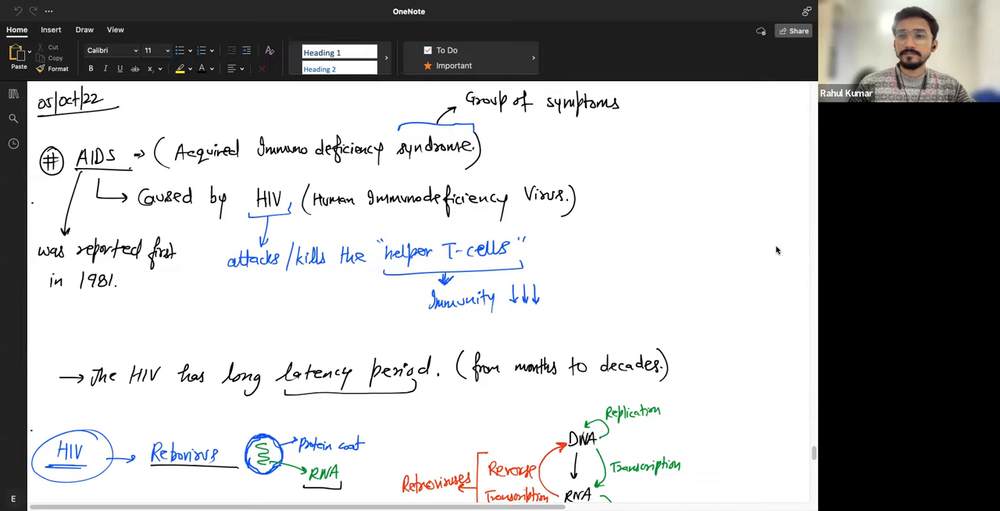
pyautogui.moveTo(740, 290)
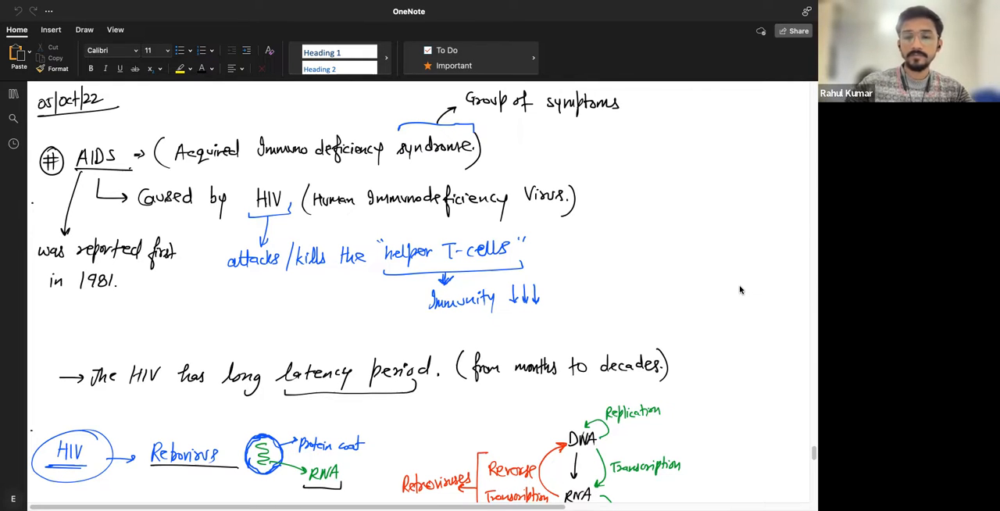
pyautogui.moveTo(772, 251)
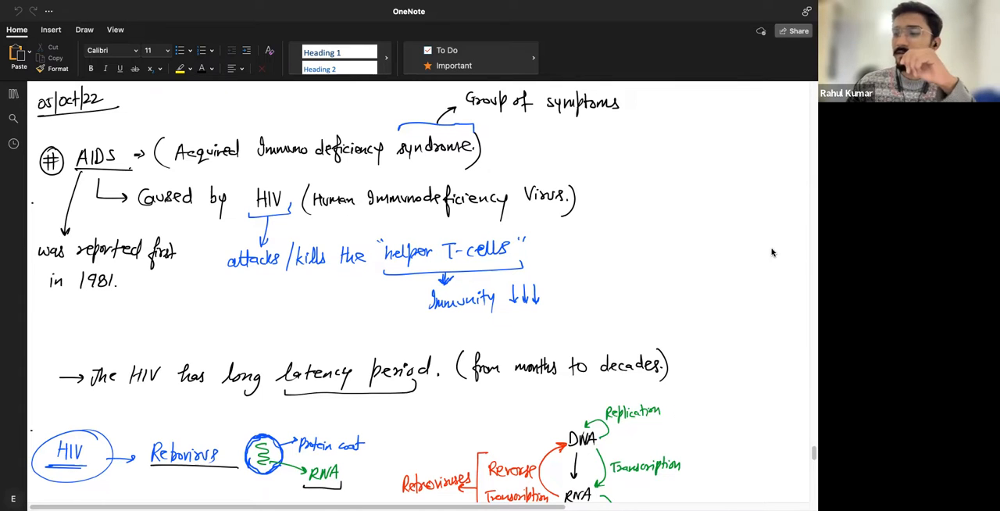
pyautogui.moveTo(731, 312)
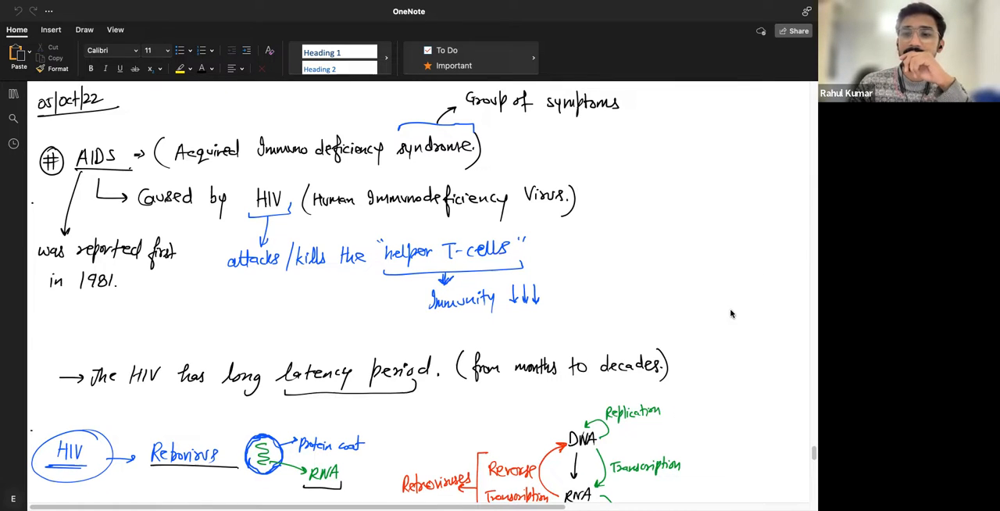
pyautogui.moveTo(725, 322)
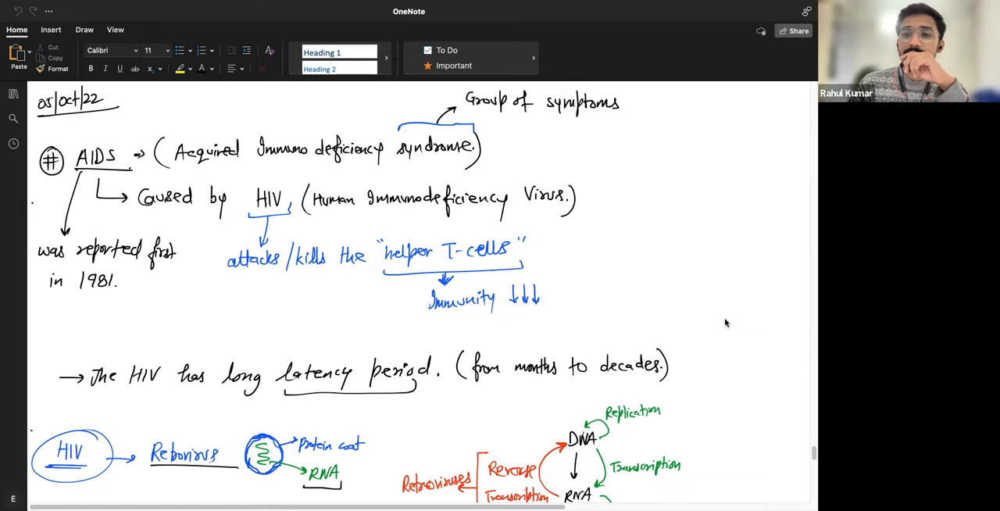
pyautogui.moveTo(801, 378)
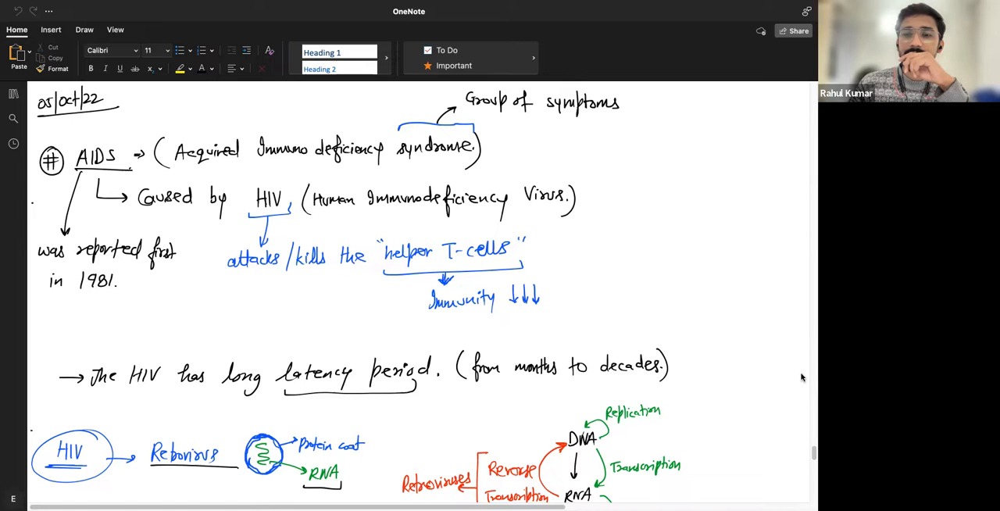
pyautogui.moveTo(753, 248)
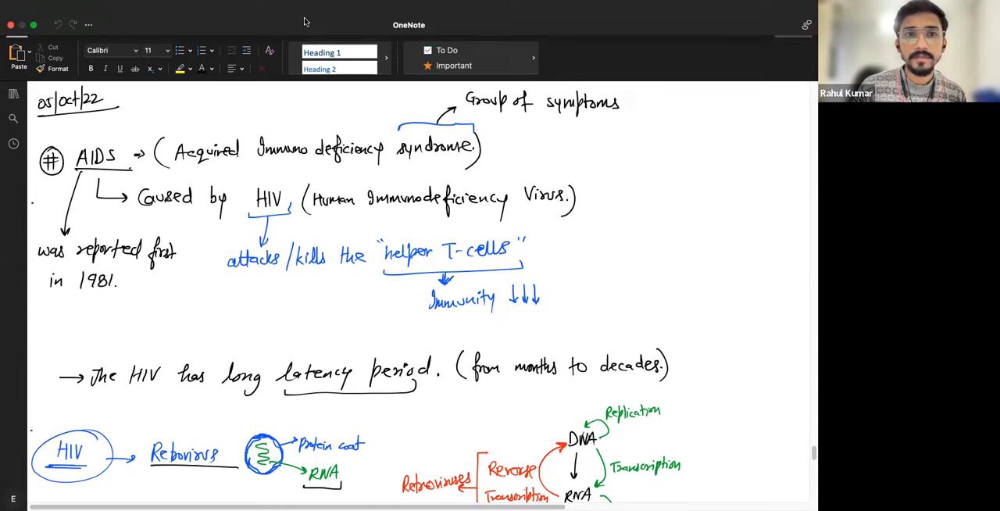
pyautogui.moveTo(284, 28)
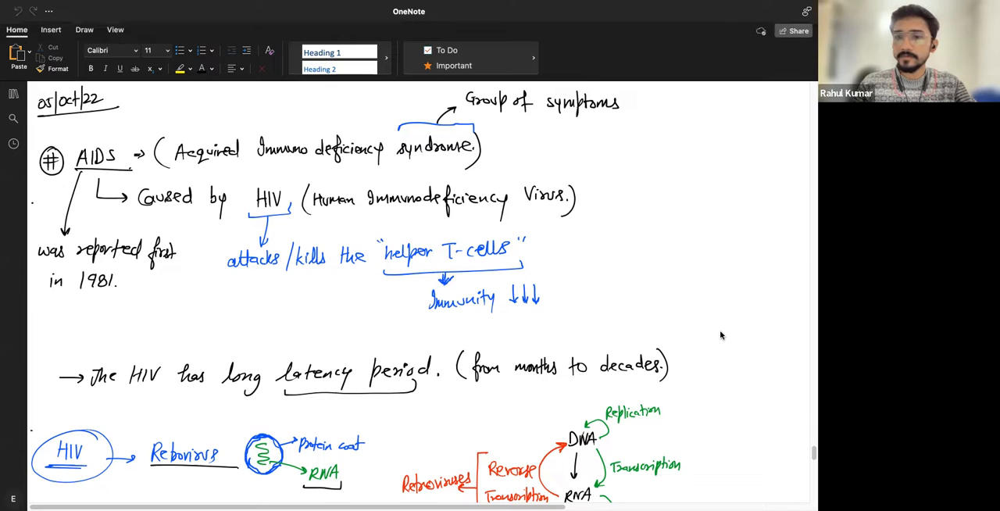
pyautogui.moveTo(743, 428)
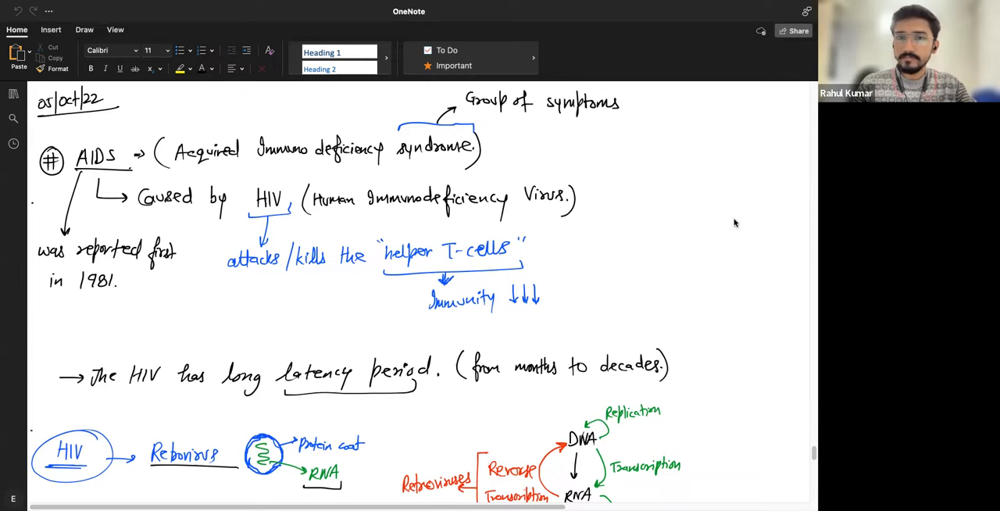
pyautogui.moveTo(756, 231)
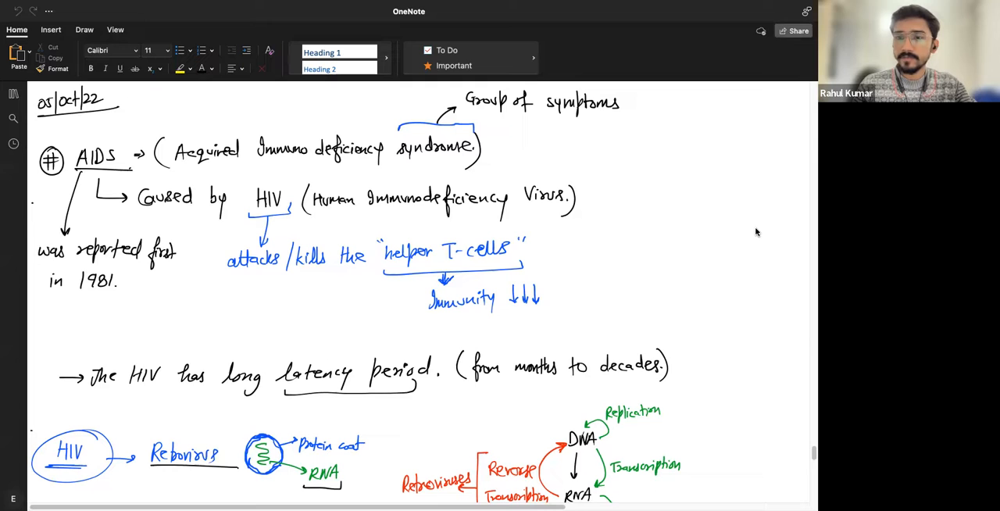
pyautogui.moveTo(749, 383)
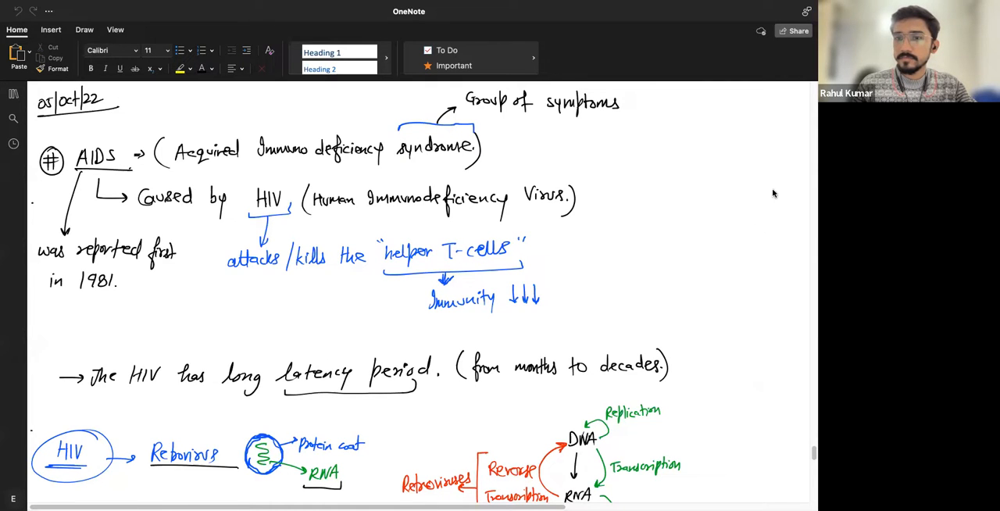
pyautogui.moveTo(756, 204)
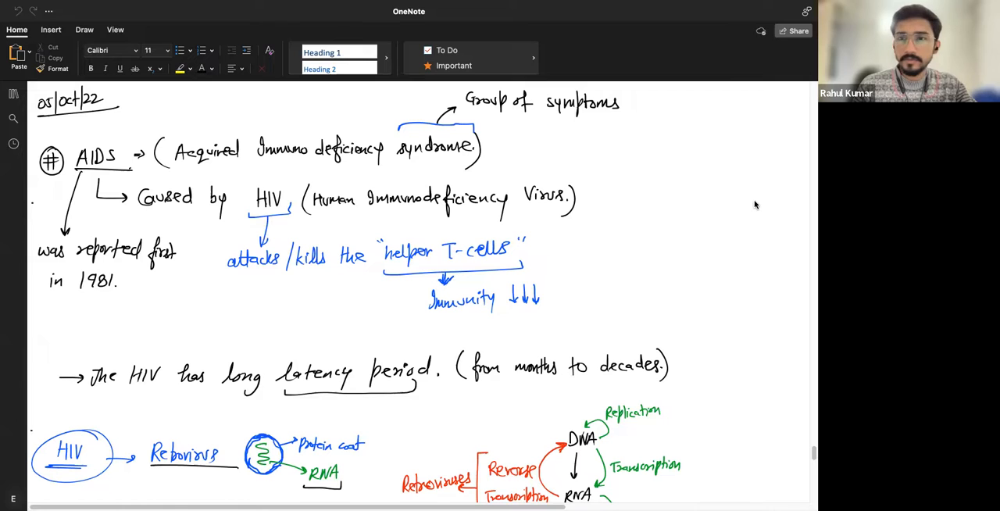
pyautogui.moveTo(784, 71)
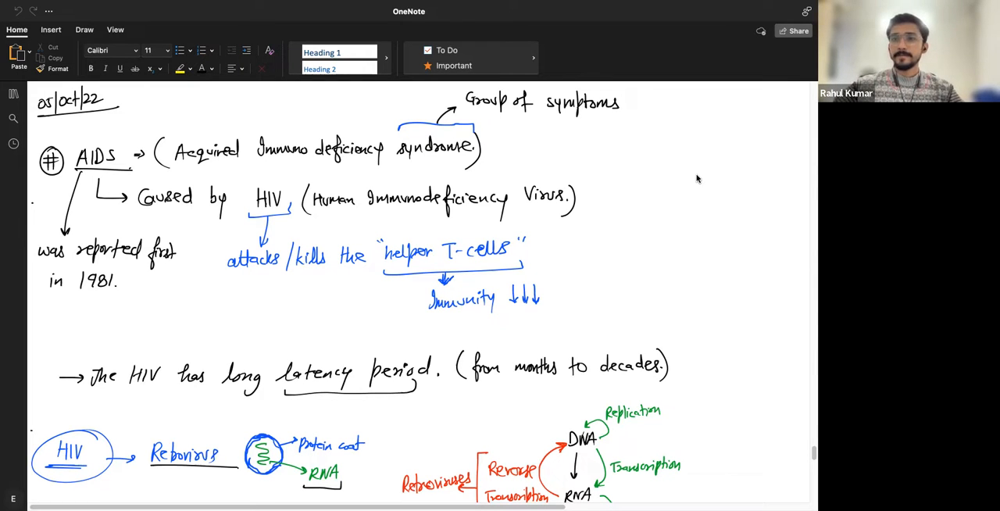
pyautogui.moveTo(791, 144)
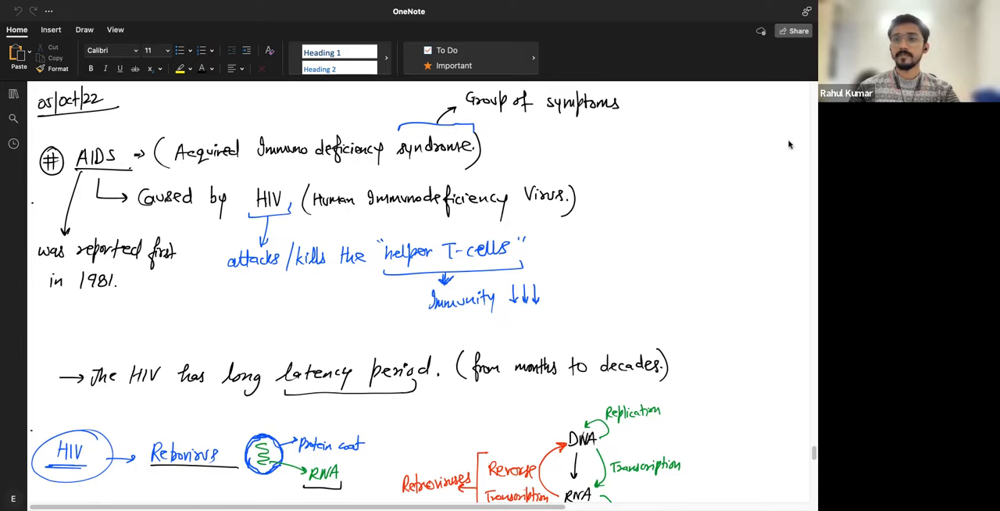
pyautogui.moveTo(718, 256)
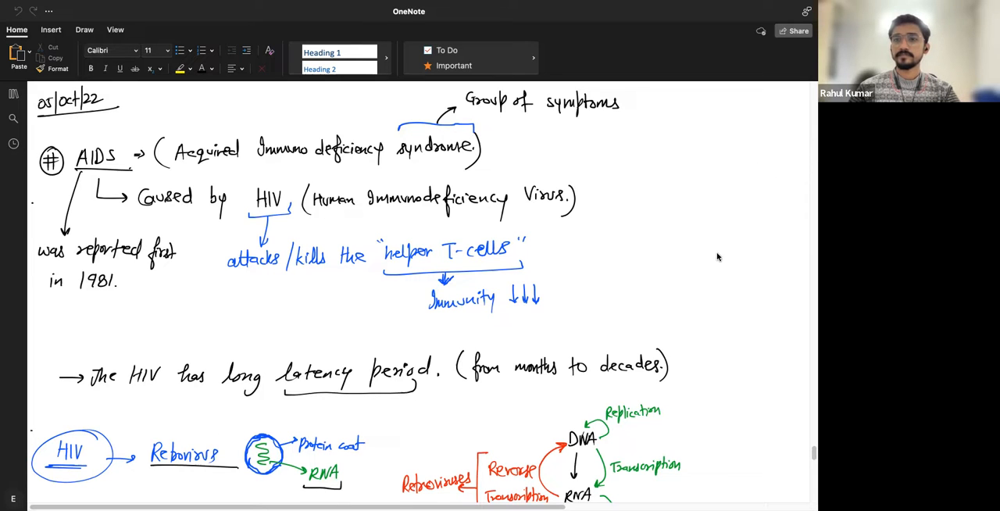
pyautogui.moveTo(799, 65)
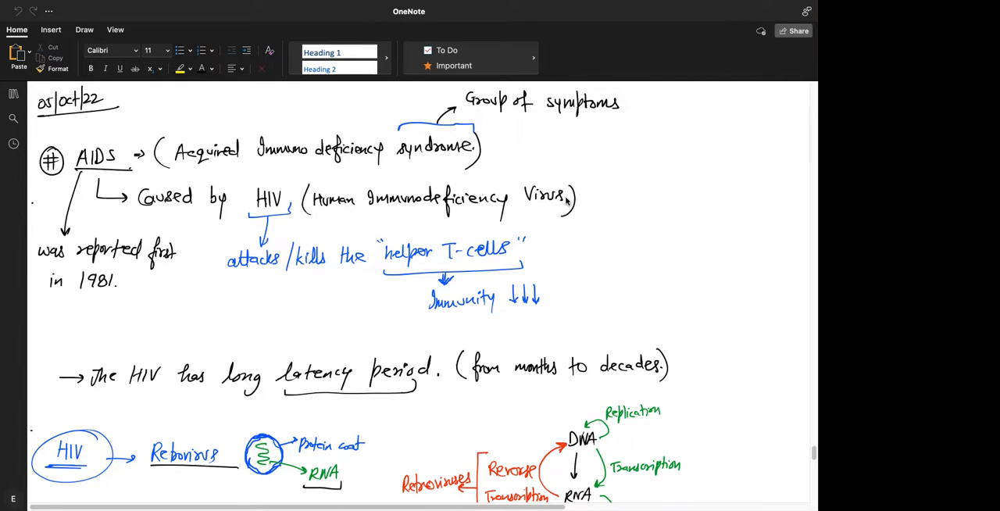
pyautogui.moveTo(750, 430)
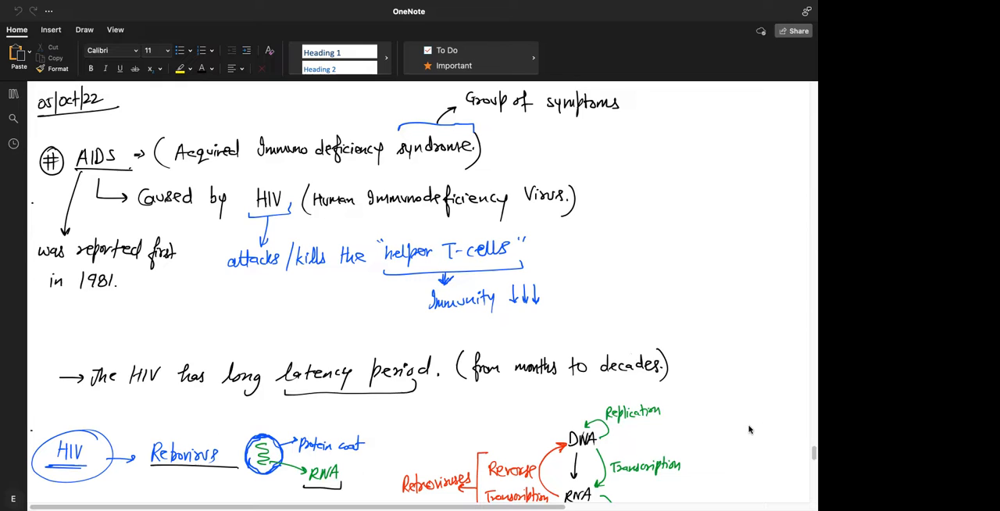
pyautogui.moveTo(753, 228)
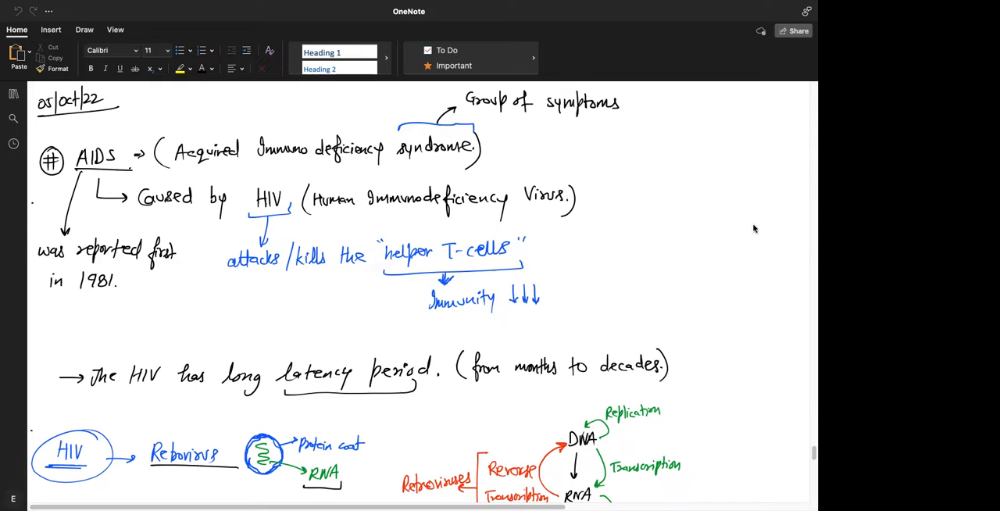
pyautogui.moveTo(733, 317)
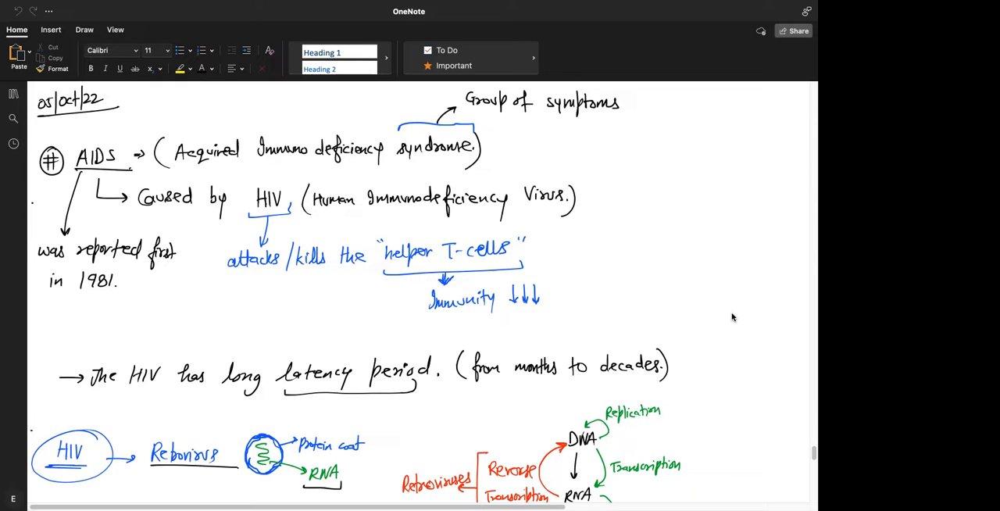
pyautogui.moveTo(725, 393)
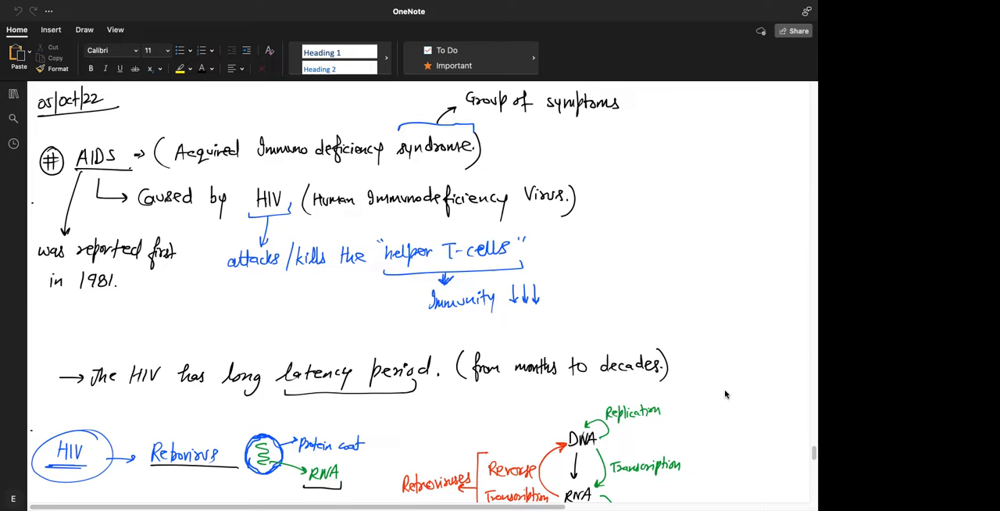
pyautogui.moveTo(770, 56)
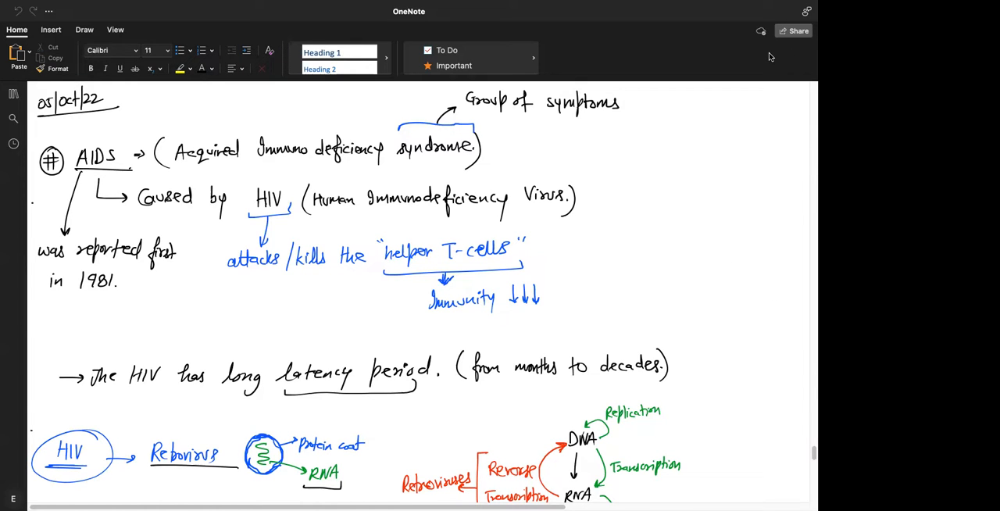
pyautogui.moveTo(809, 217)
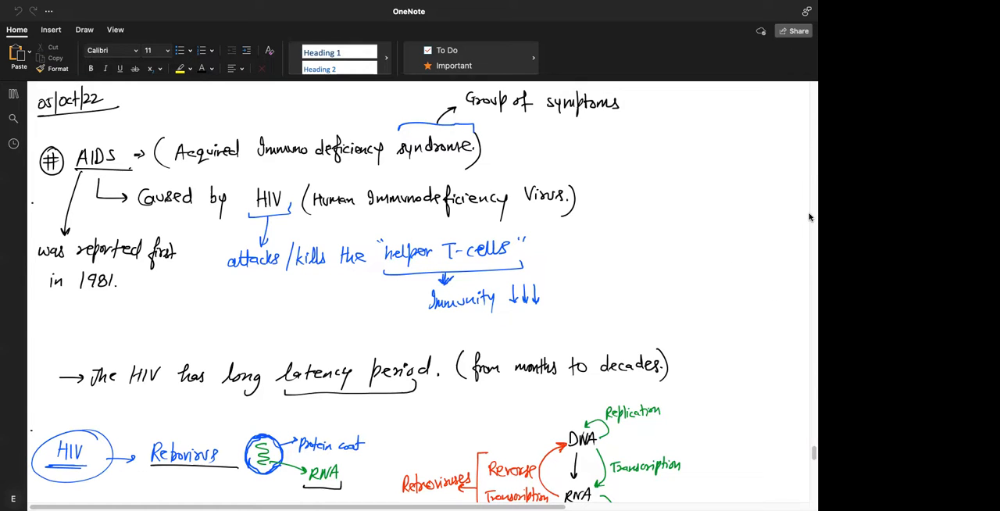
pyautogui.moveTo(711, 301)
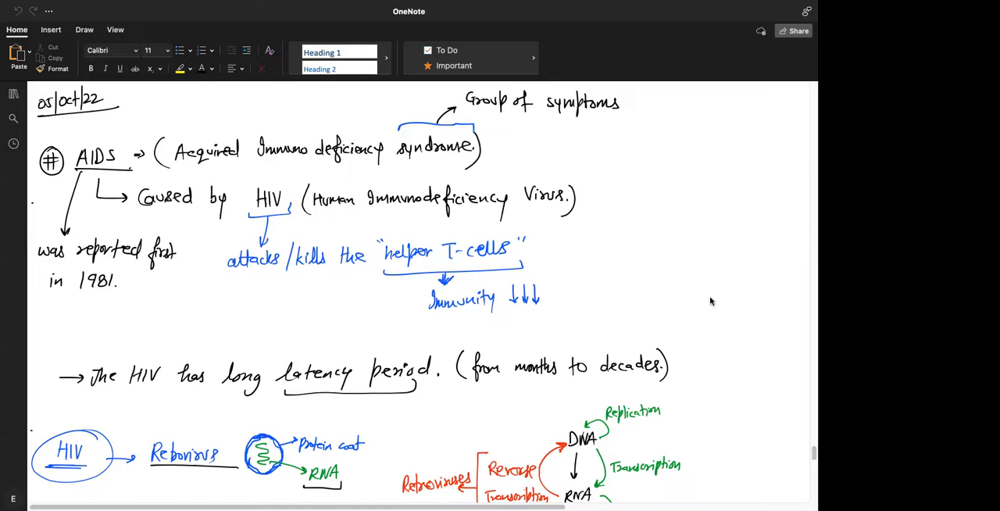
pyautogui.moveTo(737, 300)
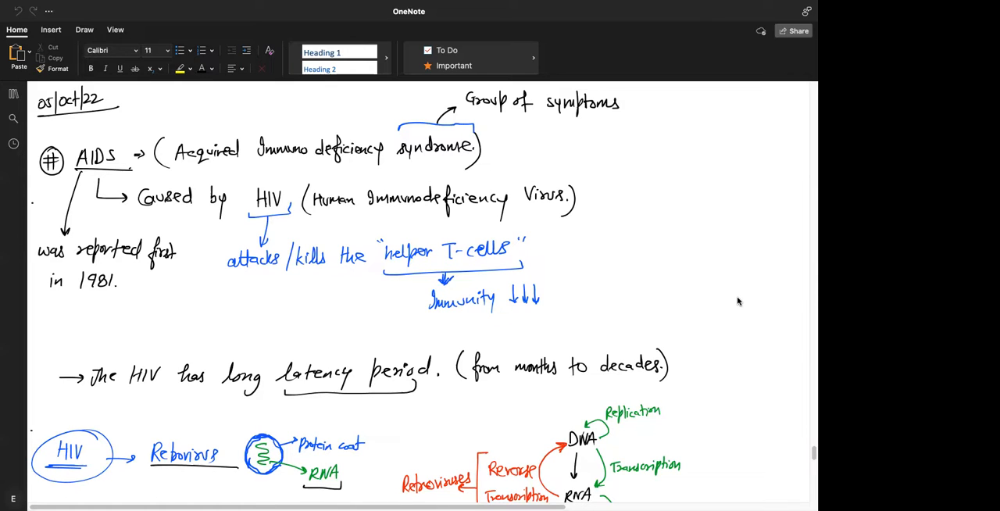
pyautogui.moveTo(757, 406)
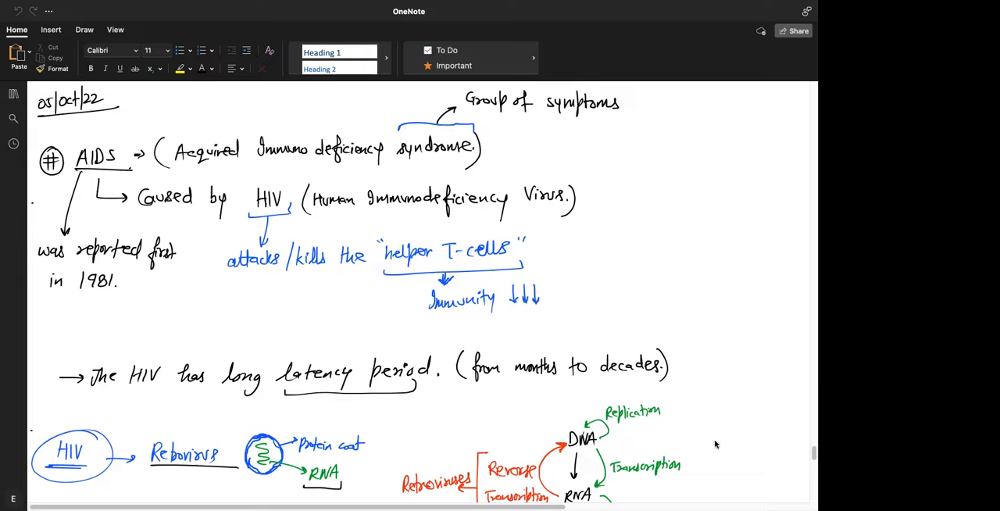
pyautogui.moveTo(750, 342)
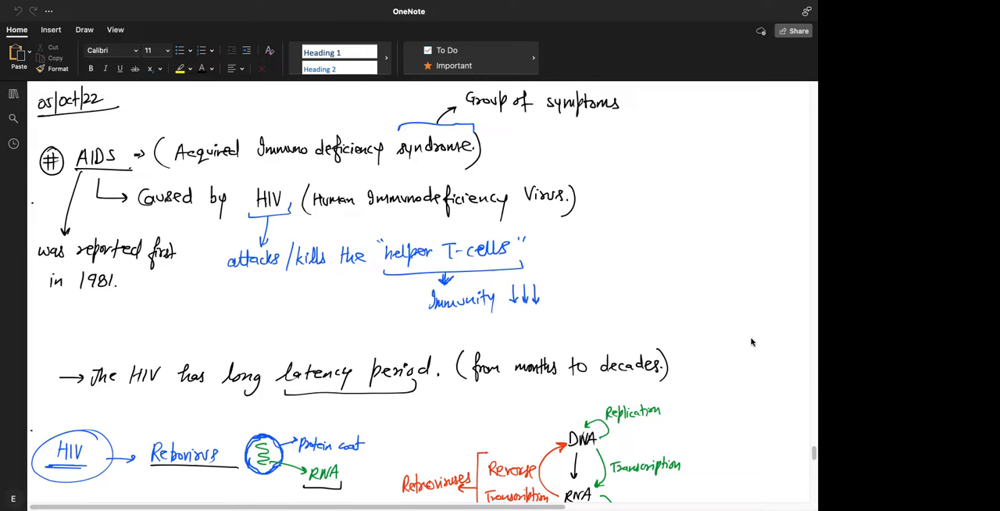
pyautogui.moveTo(756, 53)
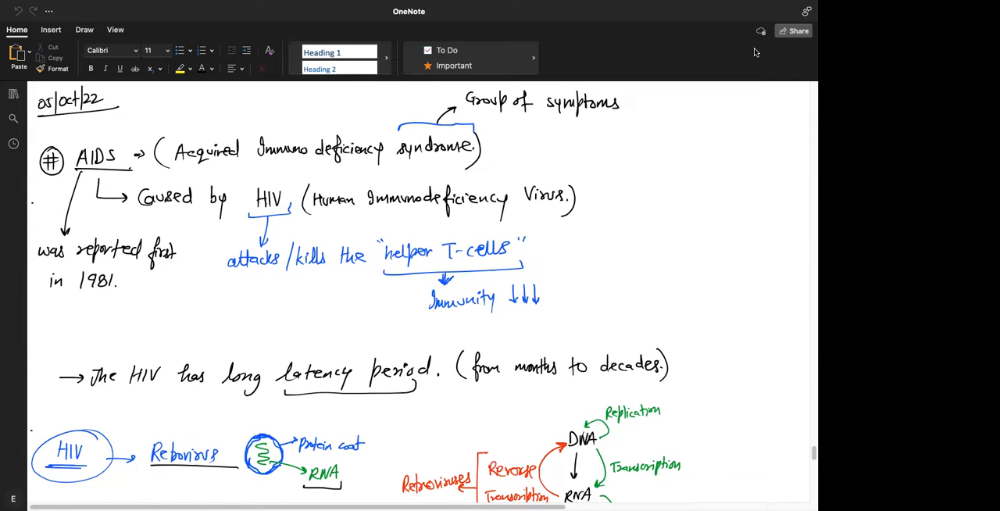
# Step: Scroll down to the retrovirus infection diagram and the HIV-in-macrophages note
pyautogui.scroll(-3)
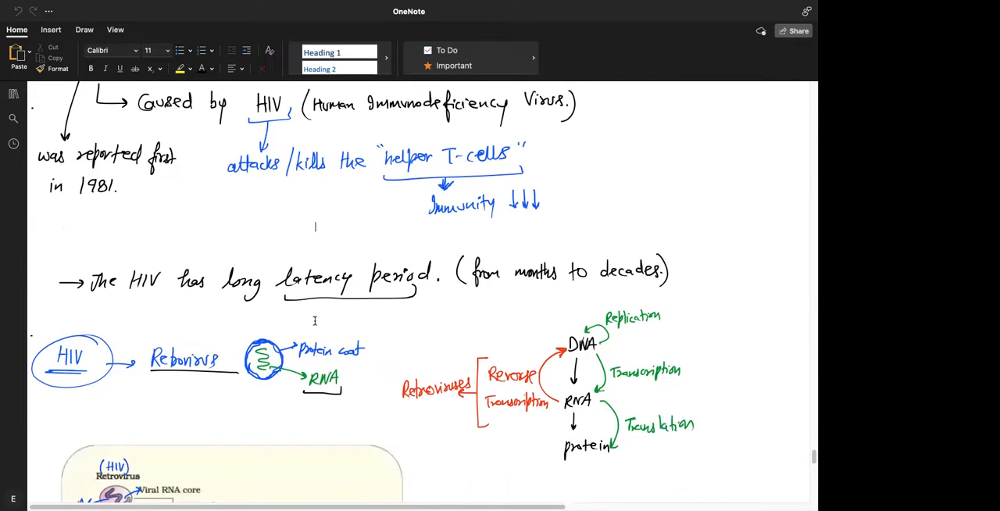
pyautogui.scroll(-3)
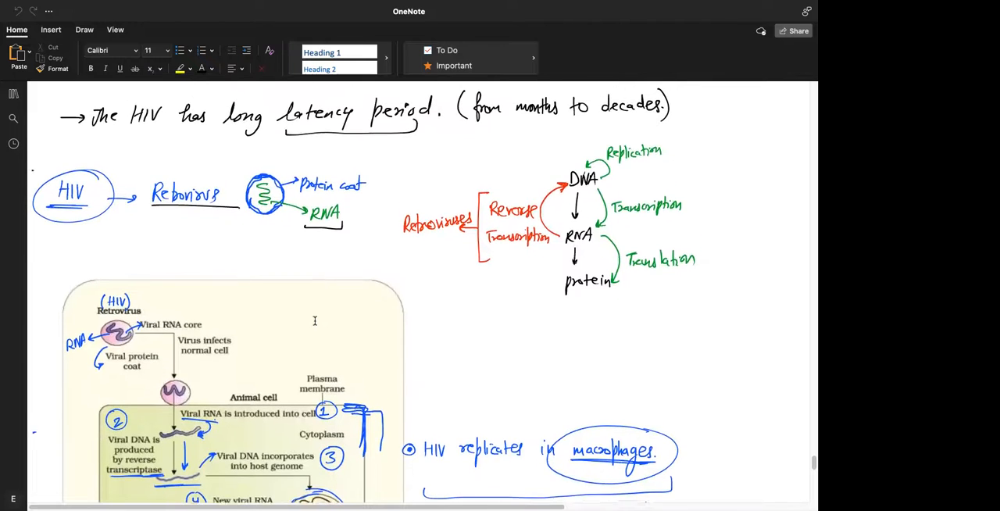
pyautogui.scroll(-3)
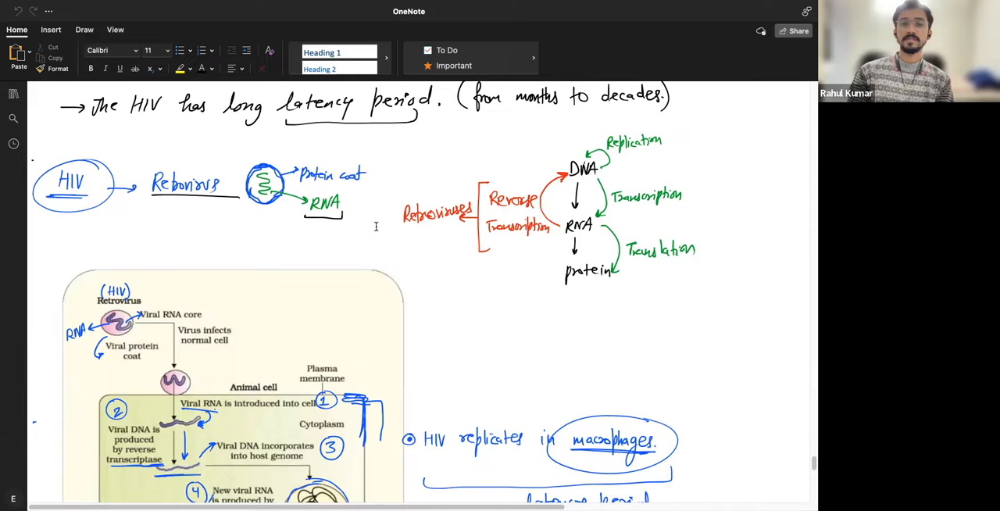
# Step: Scroll down to make room for the latency-period and helper T-cell notes
pyautogui.scroll(-3)
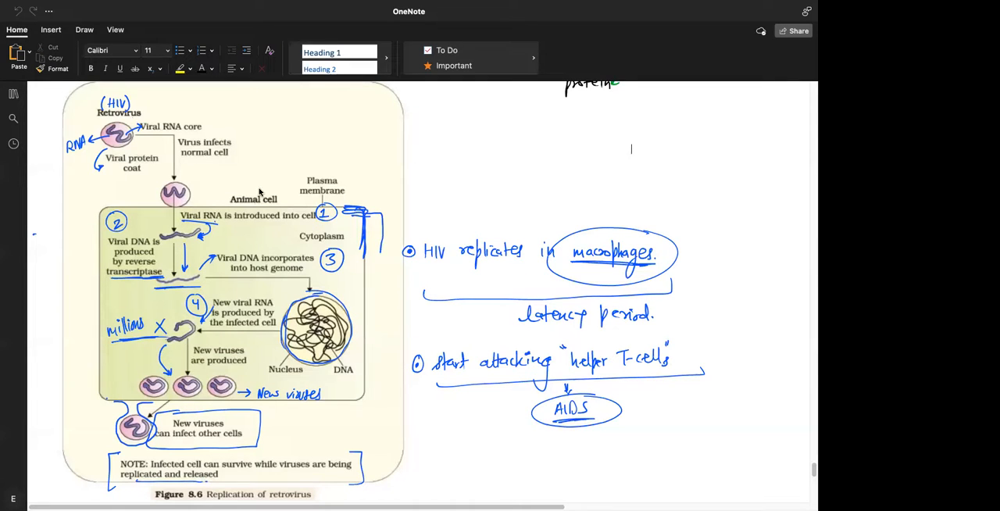
# Step: Select the blue pen with a finer ink thickness from the Draw tools
pyautogui.click(85, 28)
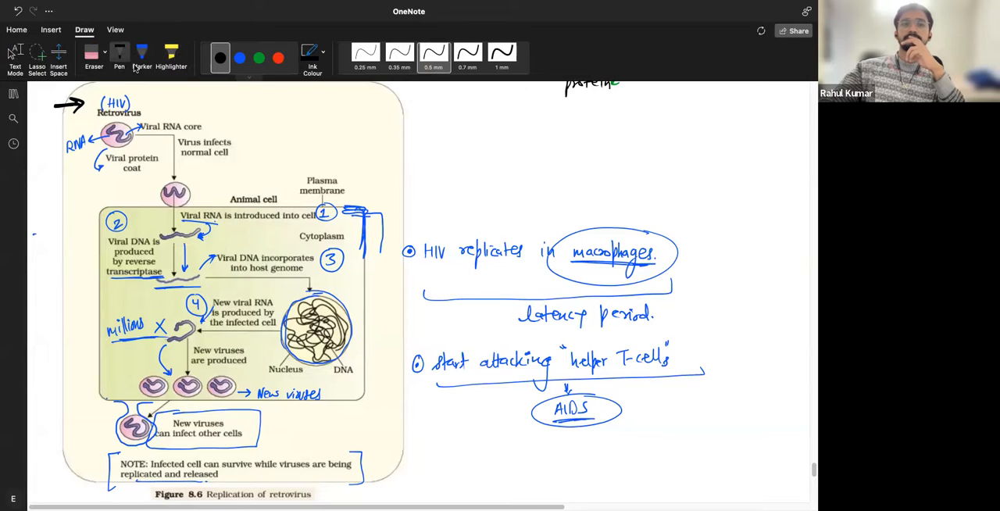
pyautogui.click(119, 56)
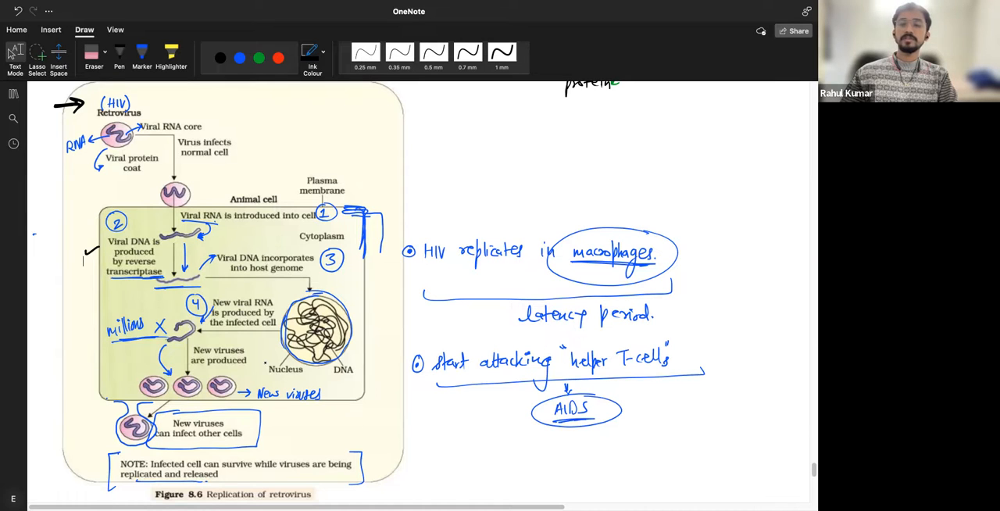
pyautogui.click(221, 58)
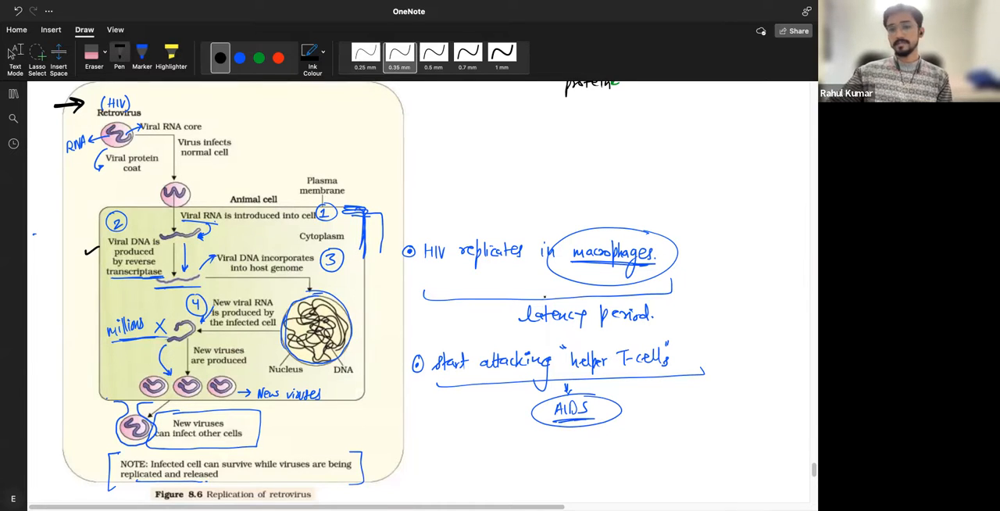
# Step: Draw a bracket around 'latency period' and move down to the mode-of-spread notes
pyautogui.moveTo(512, 300); pyautogui.dragTo(512, 328)
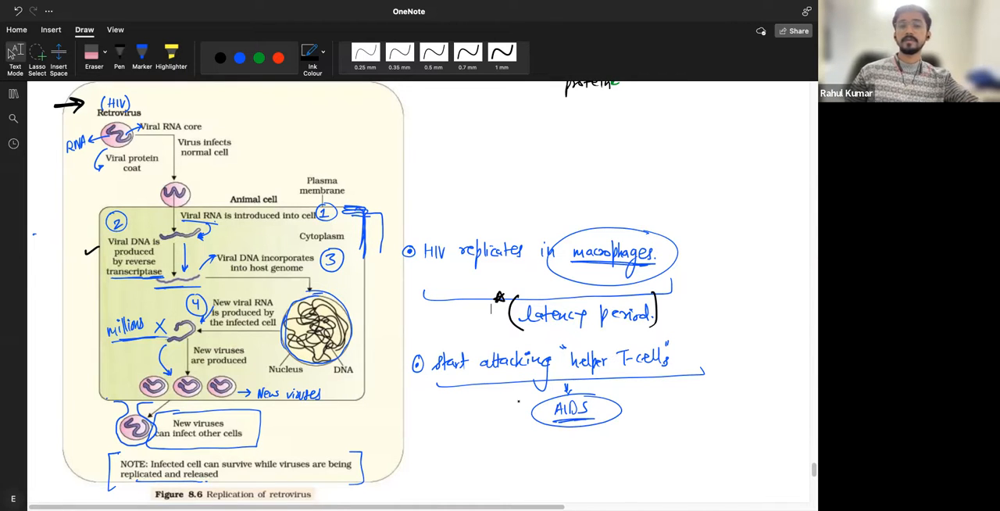
pyautogui.scroll(-3)
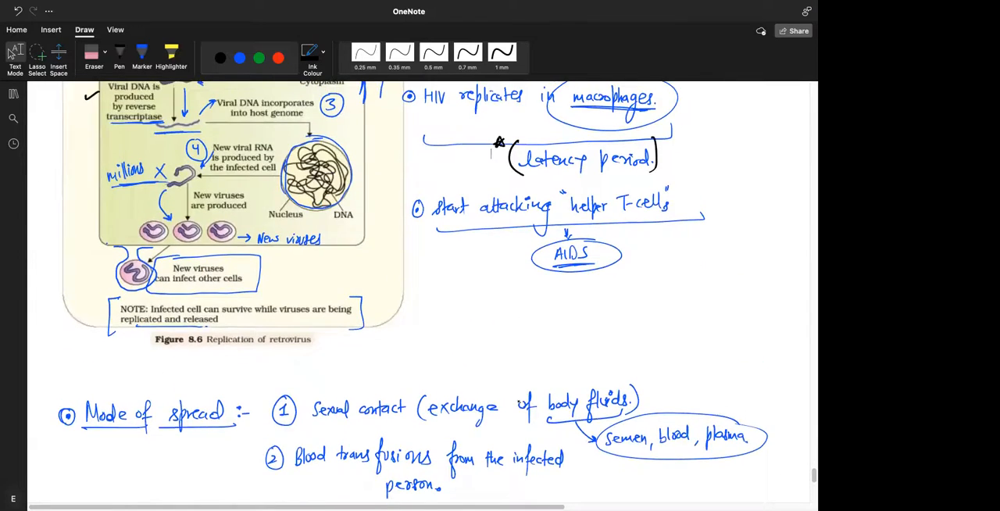
# Step: Scroll past the spread notes to the prevention and ELISA diagnosis notes
pyautogui.scroll(-3)
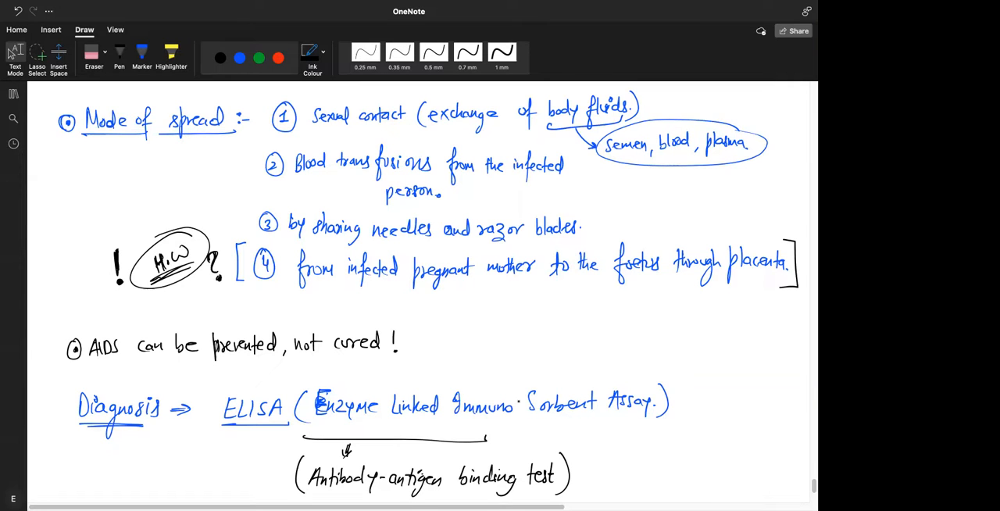
pyautogui.scroll(-3)
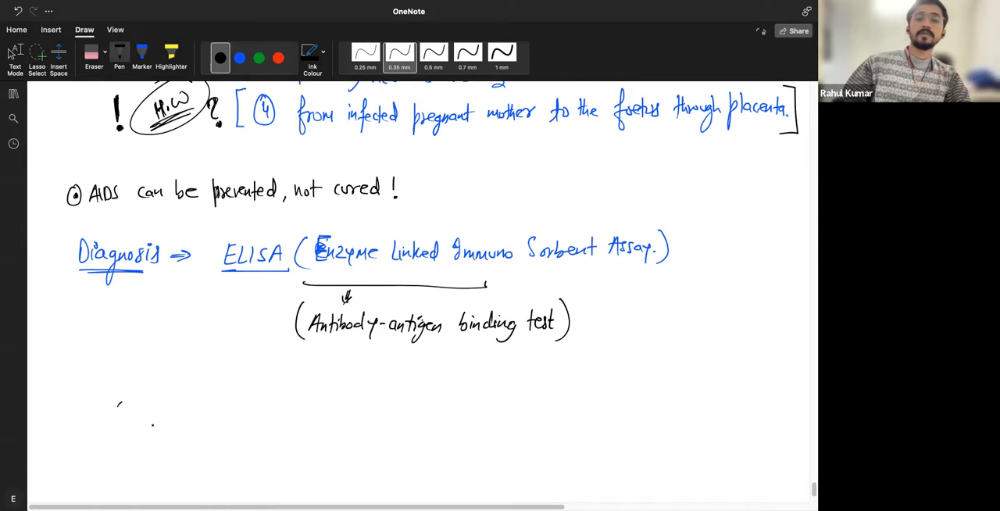
pyautogui.click(11, 94)
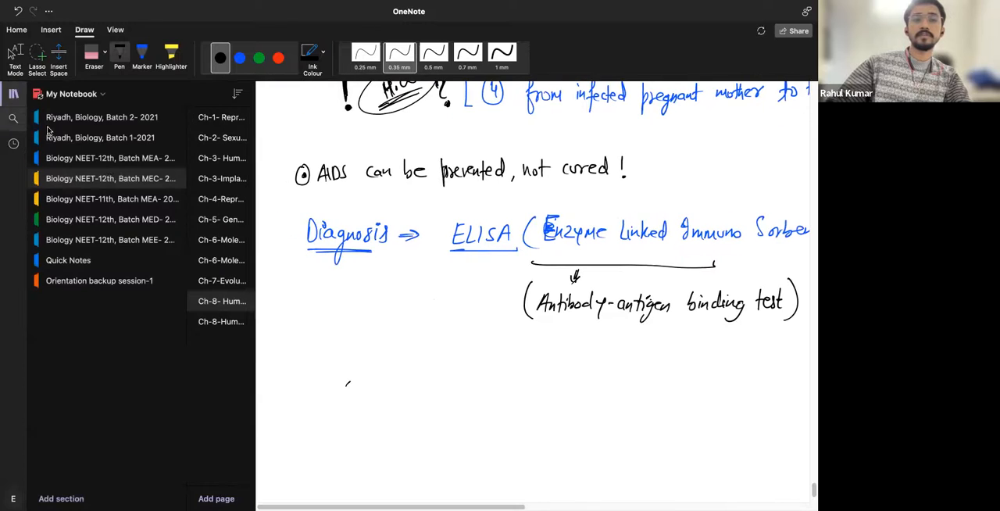
pyautogui.click(222, 322)
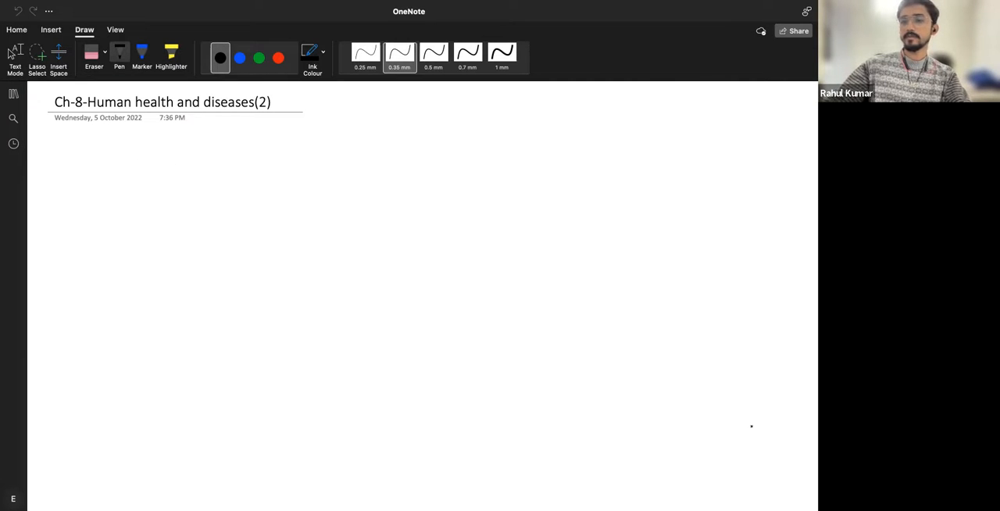
pyautogui.moveTo(765, 269)
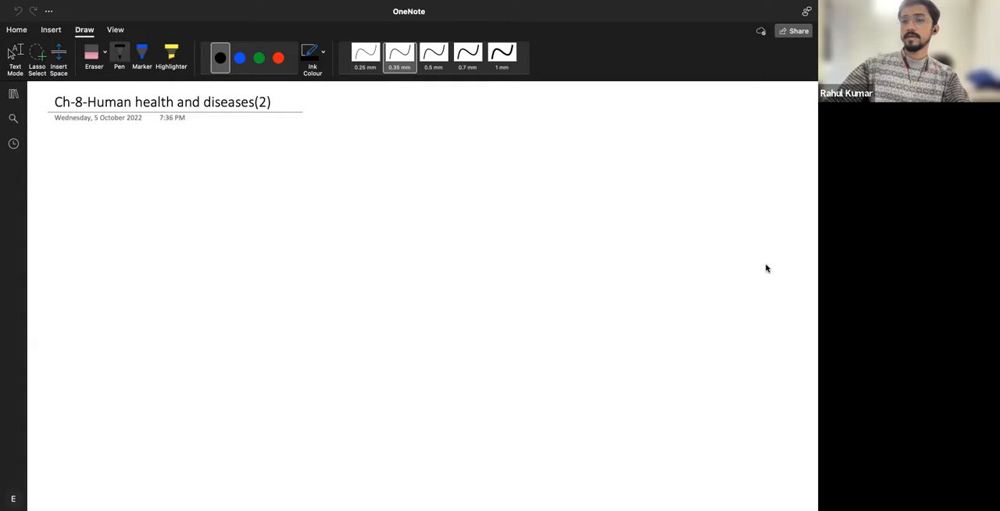
pyautogui.moveTo(746, 411)
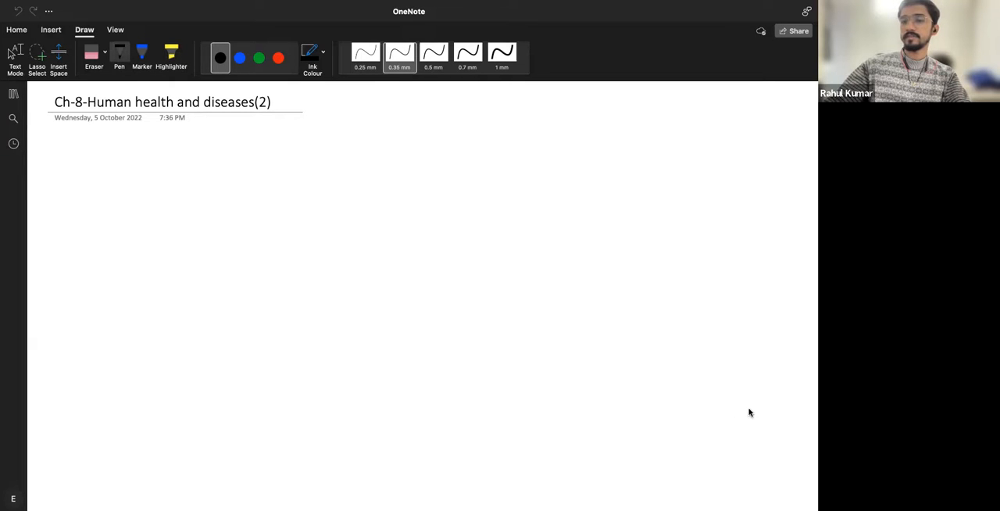
pyautogui.moveTo(750, 66)
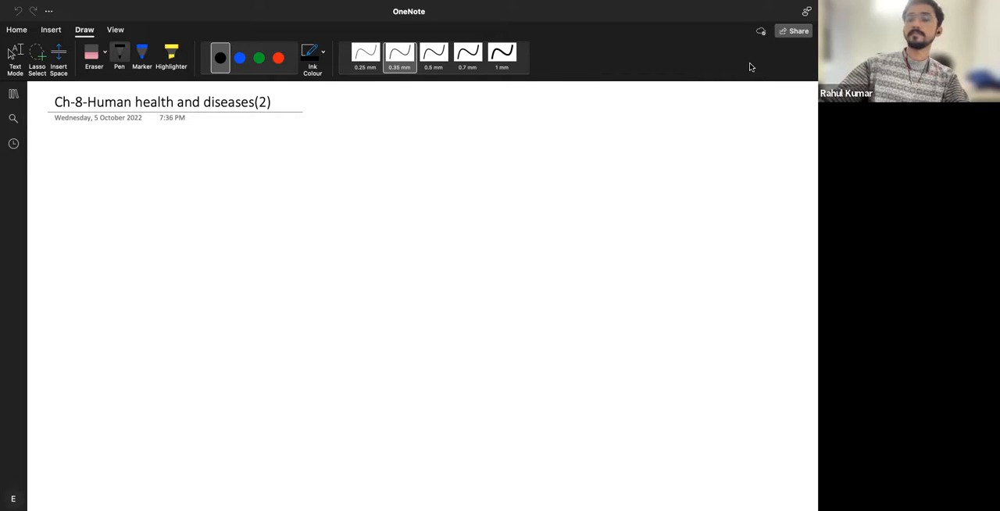
pyautogui.moveTo(756, 72)
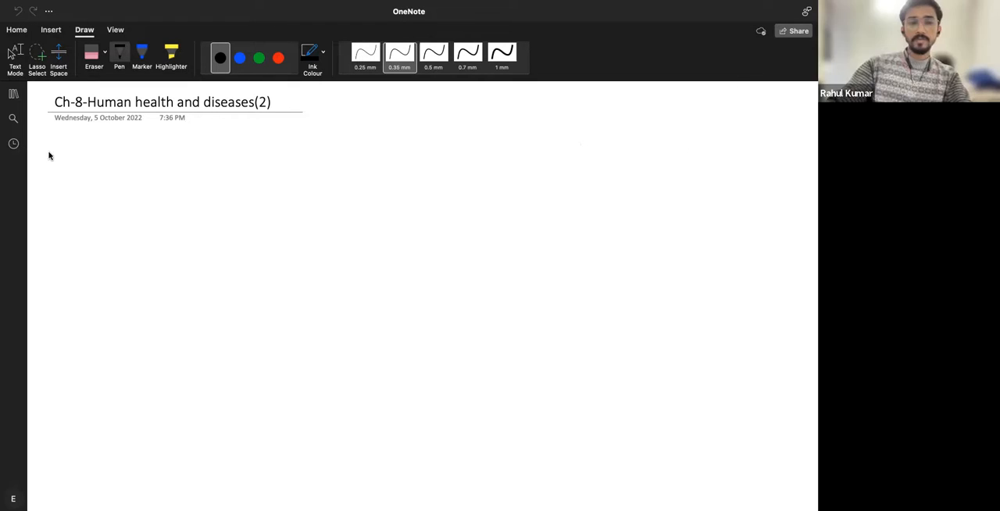
# Step: Handwrite a circled topic number and the word 'Cancer' with an underline stroke below the title
pyautogui.moveTo(55, 154); pyautogui.dragTo(61, 164)
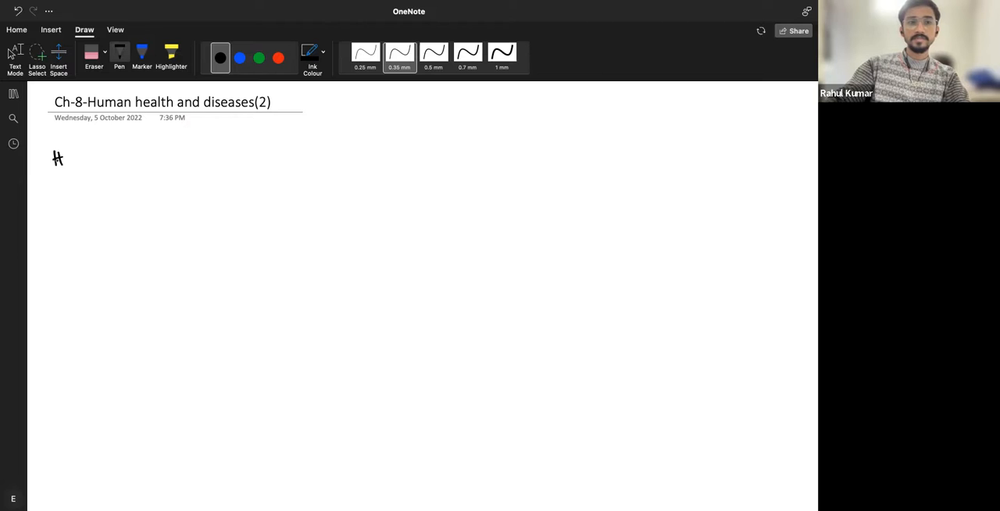
pyautogui.moveTo(58, 156); pyautogui.dragTo(94, 156)
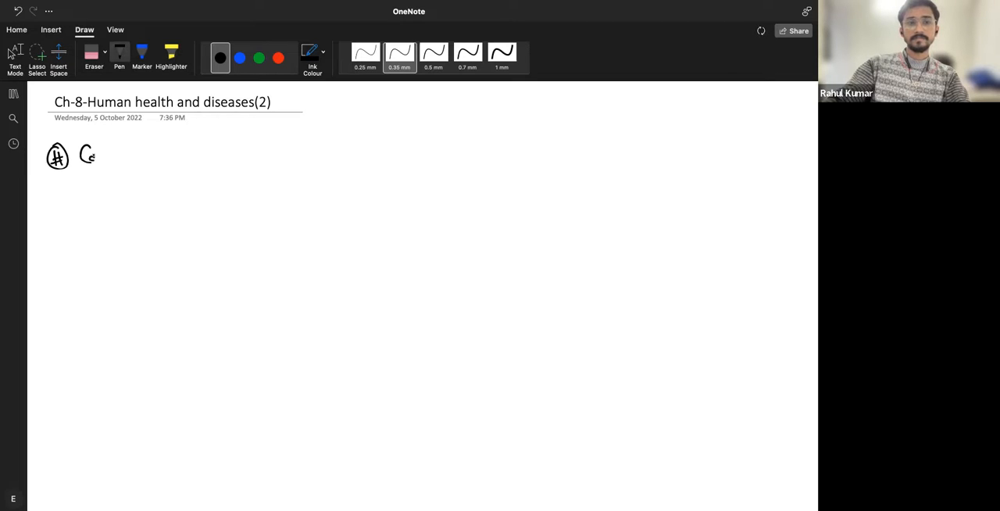
pyautogui.moveTo(85, 153); pyautogui.dragTo(137, 157)
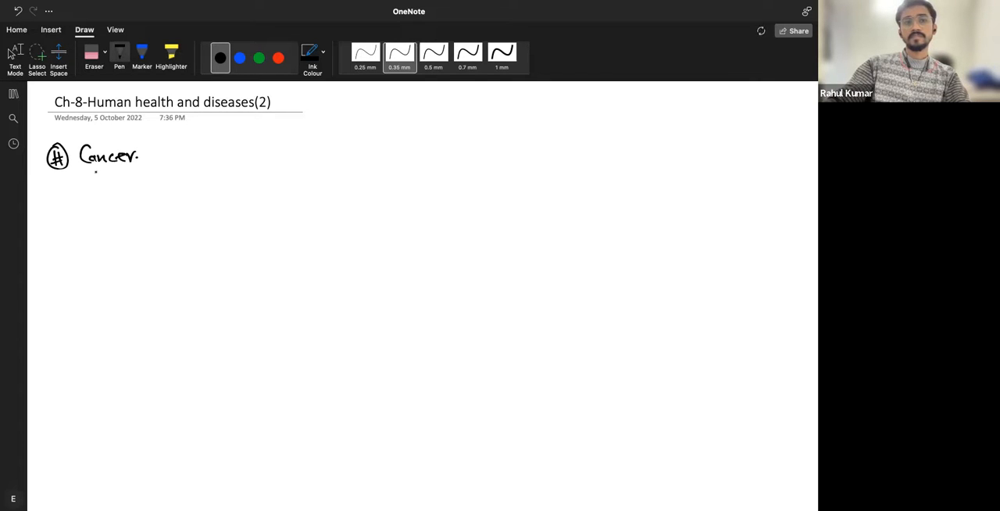
pyautogui.moveTo(91, 166); pyautogui.dragTo(165, 158)
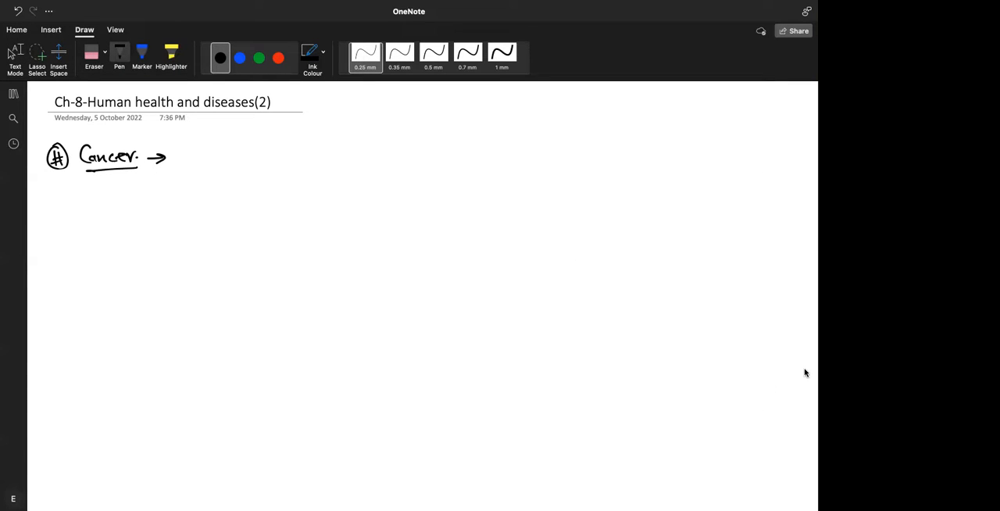
pyautogui.moveTo(706, 365)
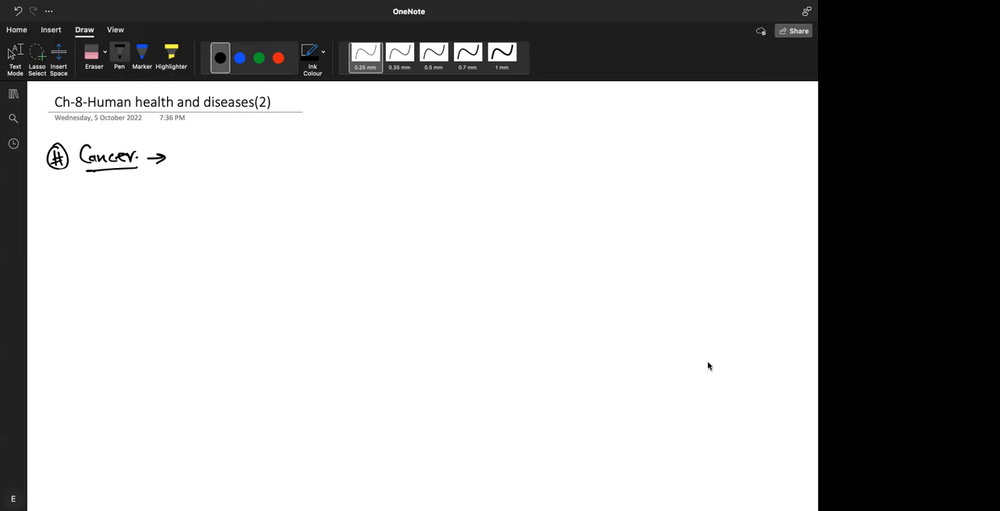
pyautogui.moveTo(747, 69)
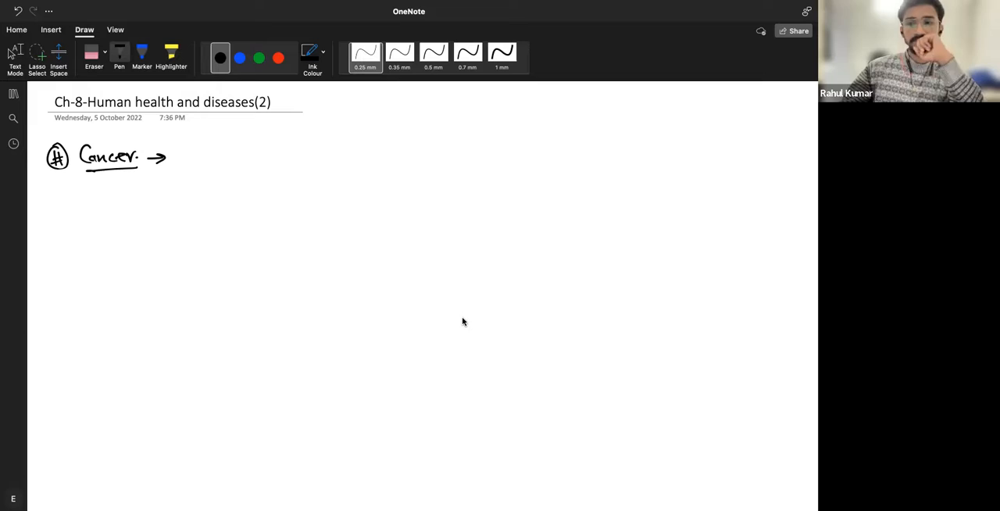
pyautogui.moveTo(459, 320)
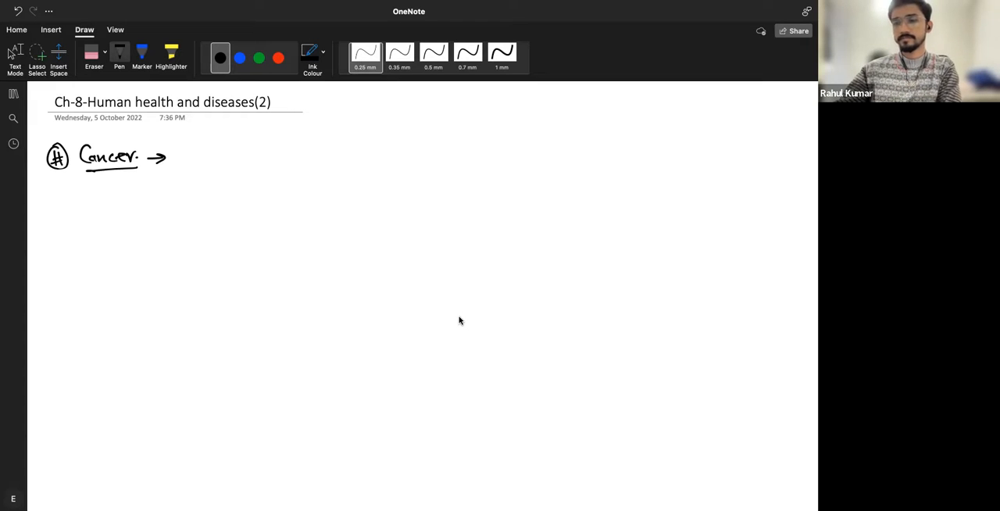
pyautogui.moveTo(438, 332)
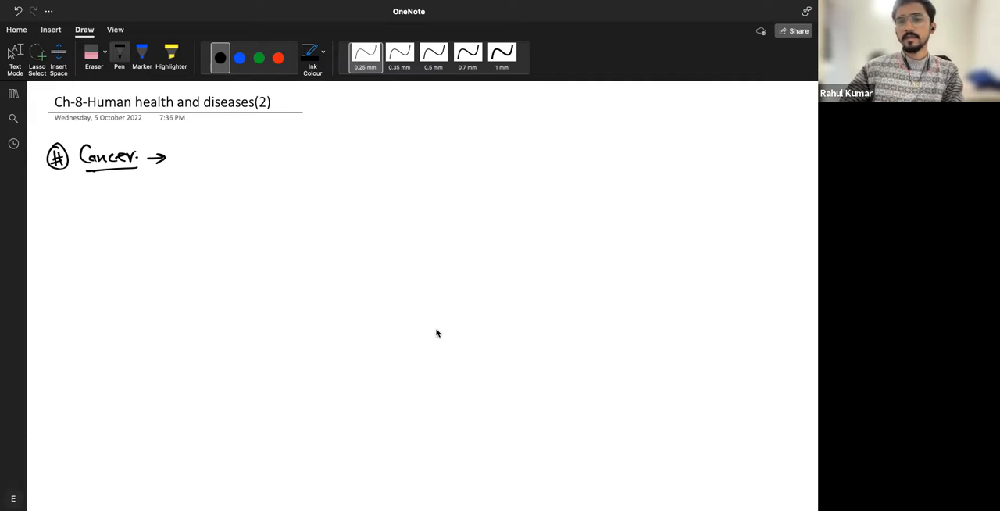
pyautogui.moveTo(447, 352)
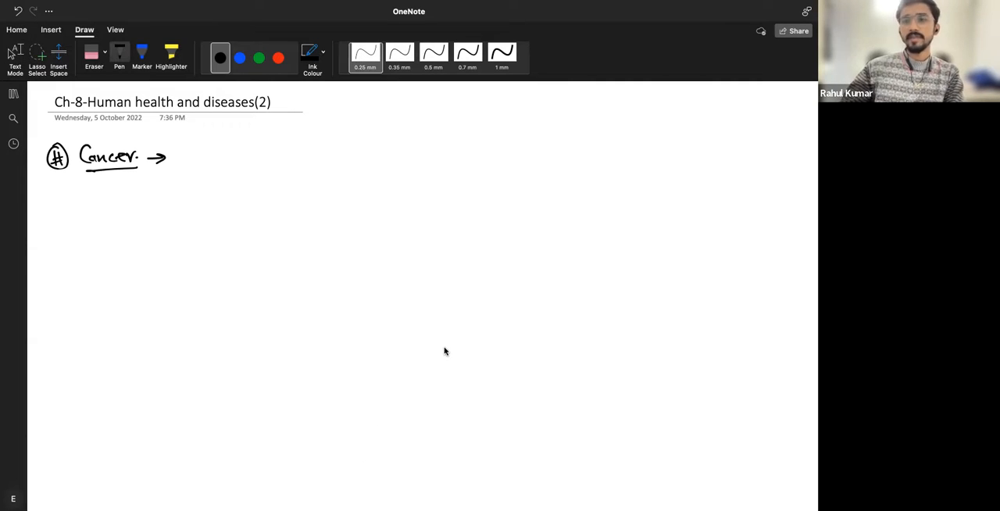
pyautogui.moveTo(523, 259)
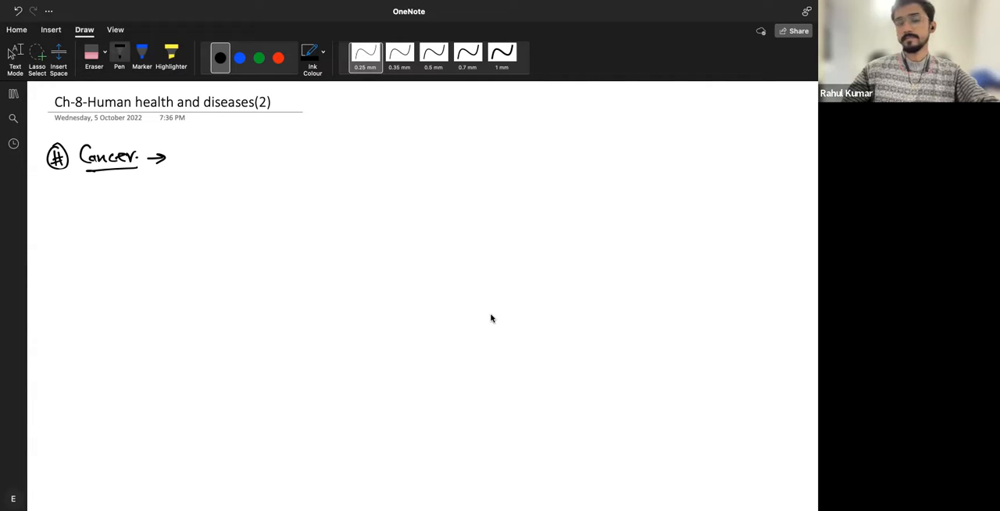
pyautogui.moveTo(497, 316)
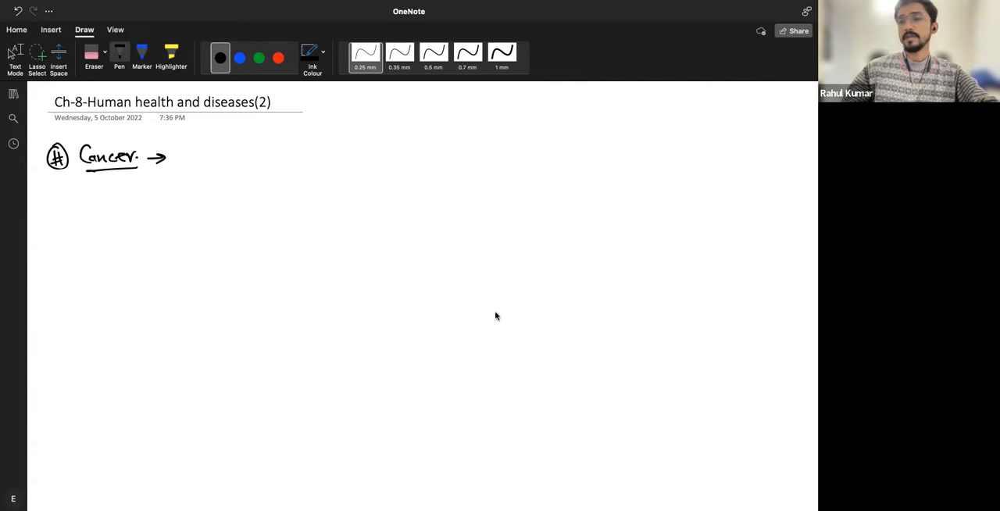
pyautogui.moveTo(500, 307)
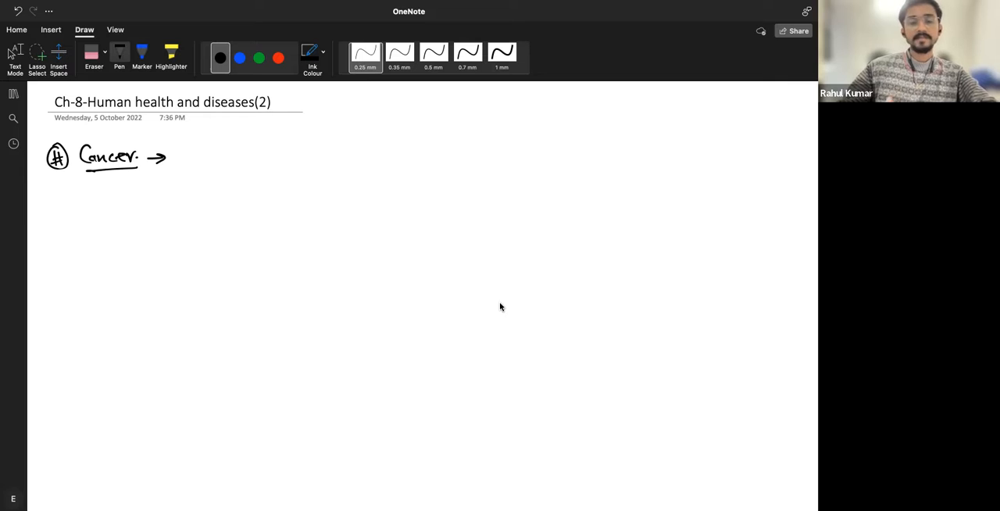
pyautogui.moveTo(494, 313)
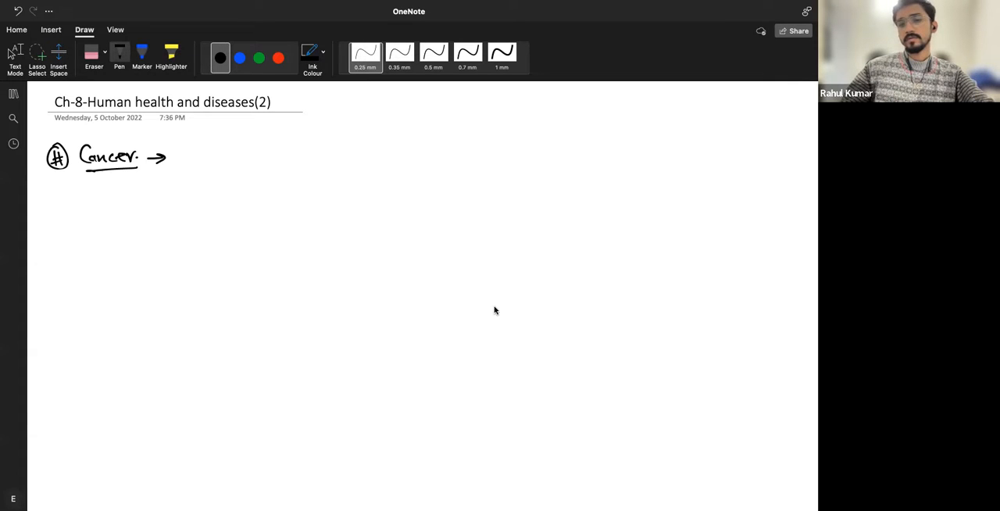
pyautogui.moveTo(490, 312)
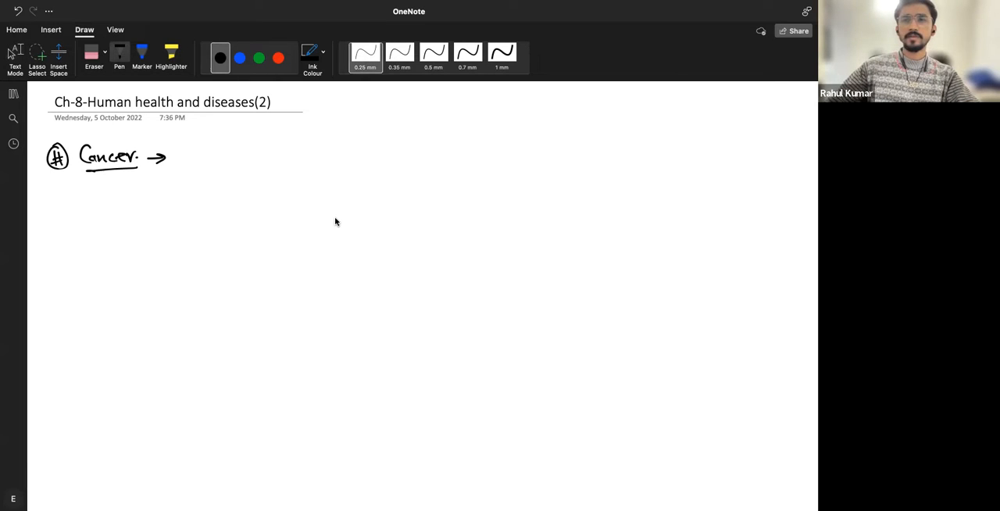
pyautogui.moveTo(375, 218)
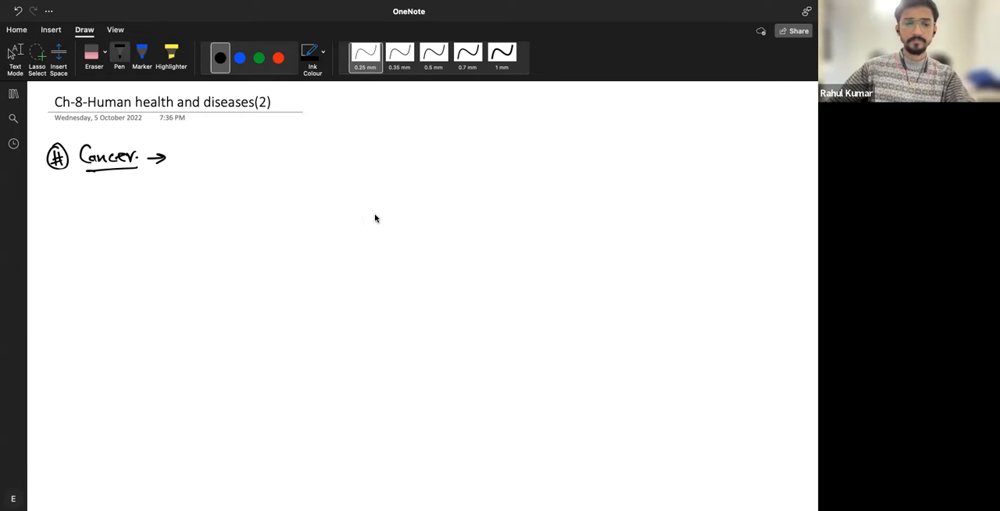
pyautogui.moveTo(384, 213)
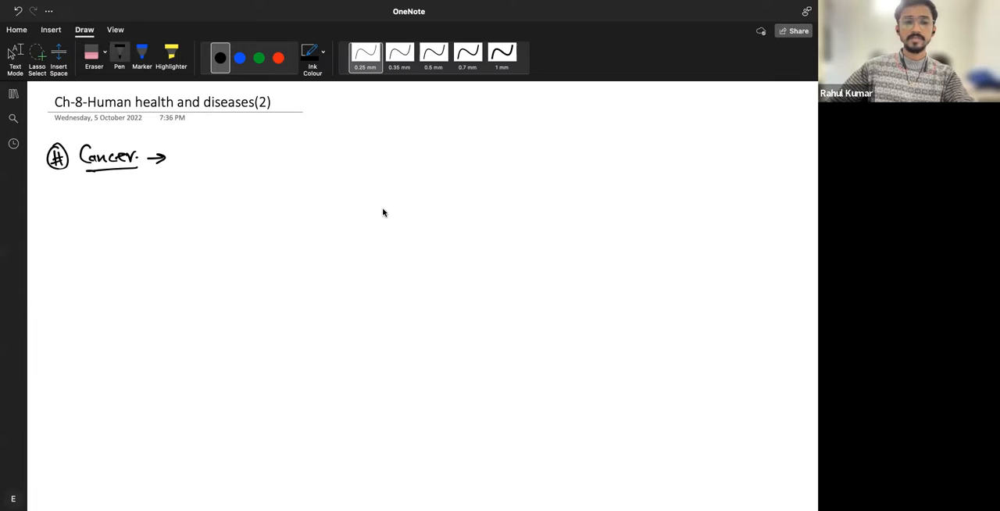
pyautogui.moveTo(386, 209)
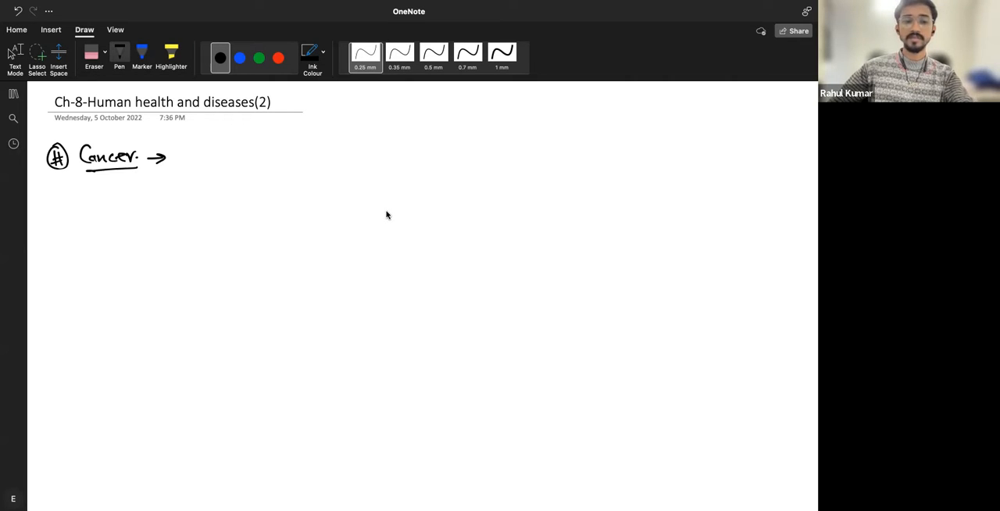
pyautogui.moveTo(185, 144)
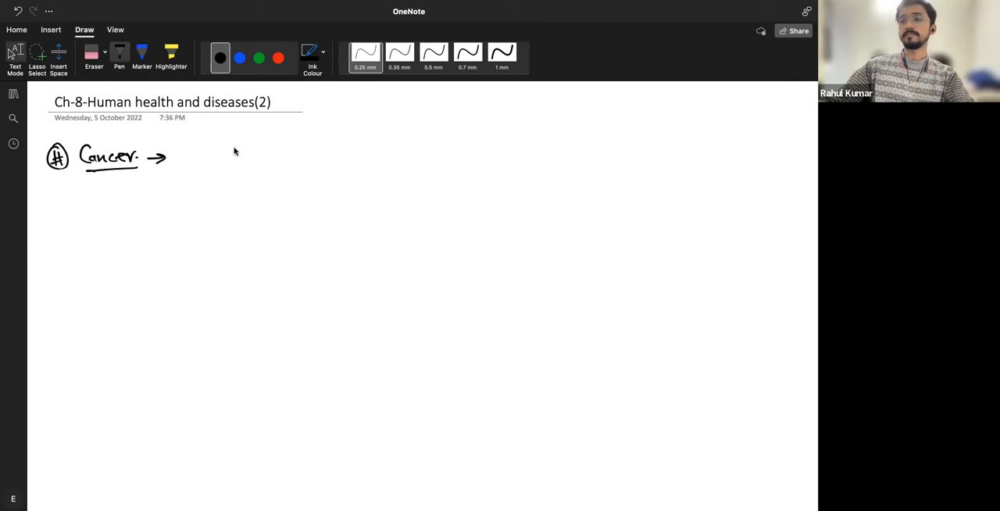
pyautogui.moveTo(240, 145)
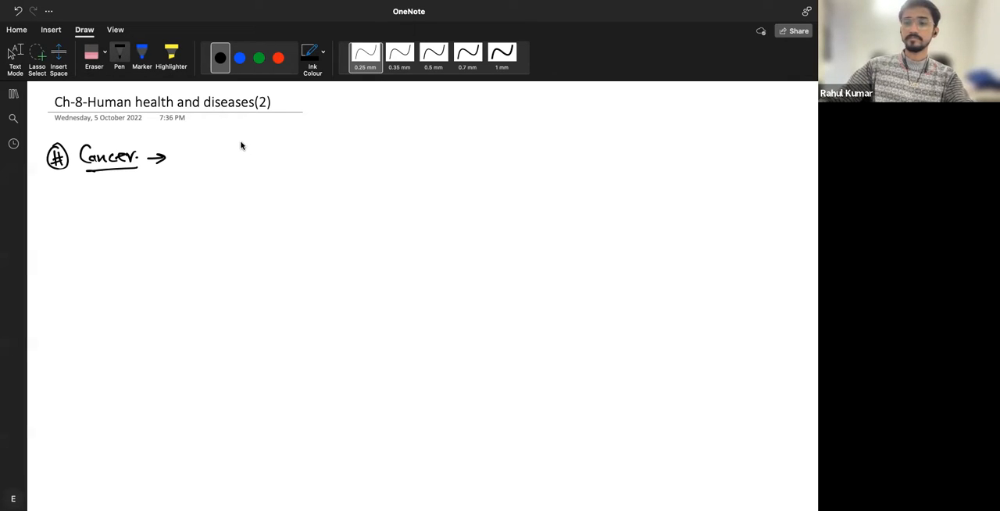
pyautogui.moveTo(231, 147)
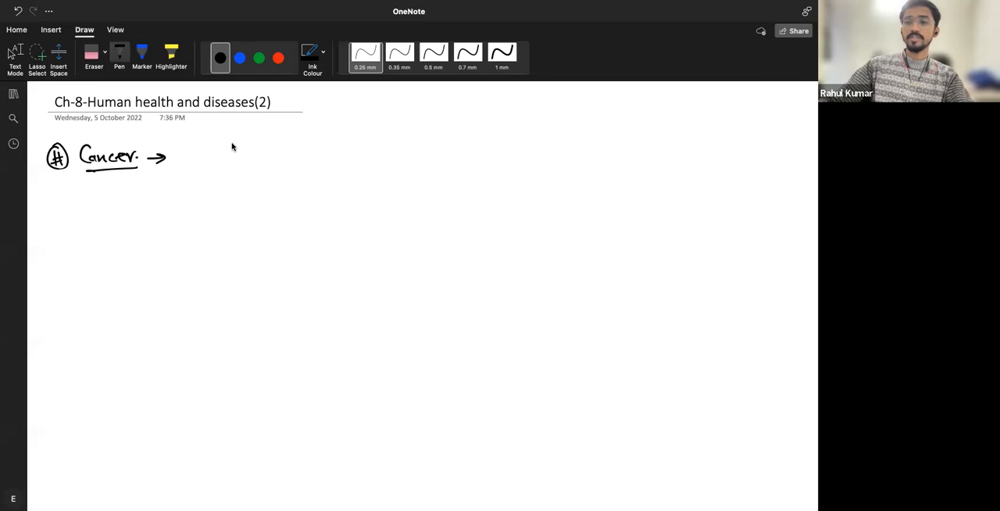
pyautogui.moveTo(268, 153)
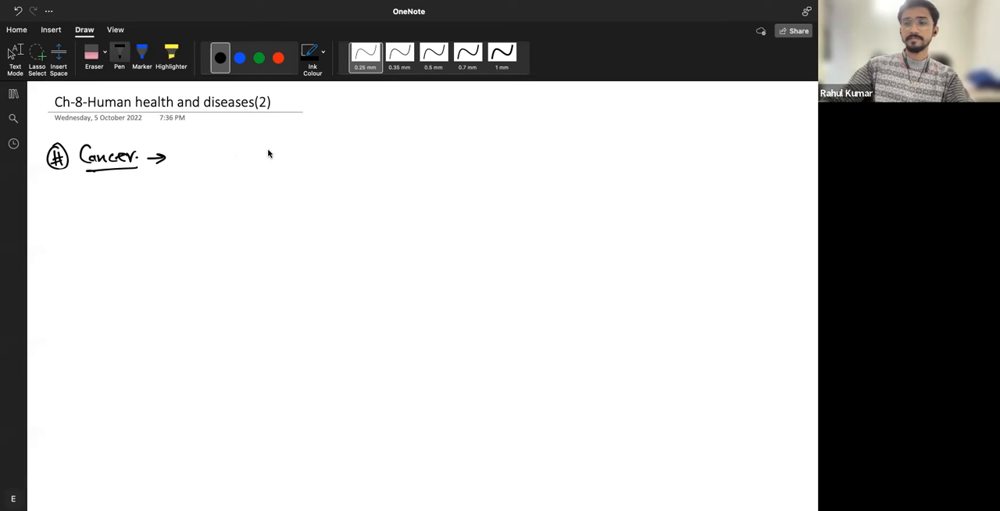